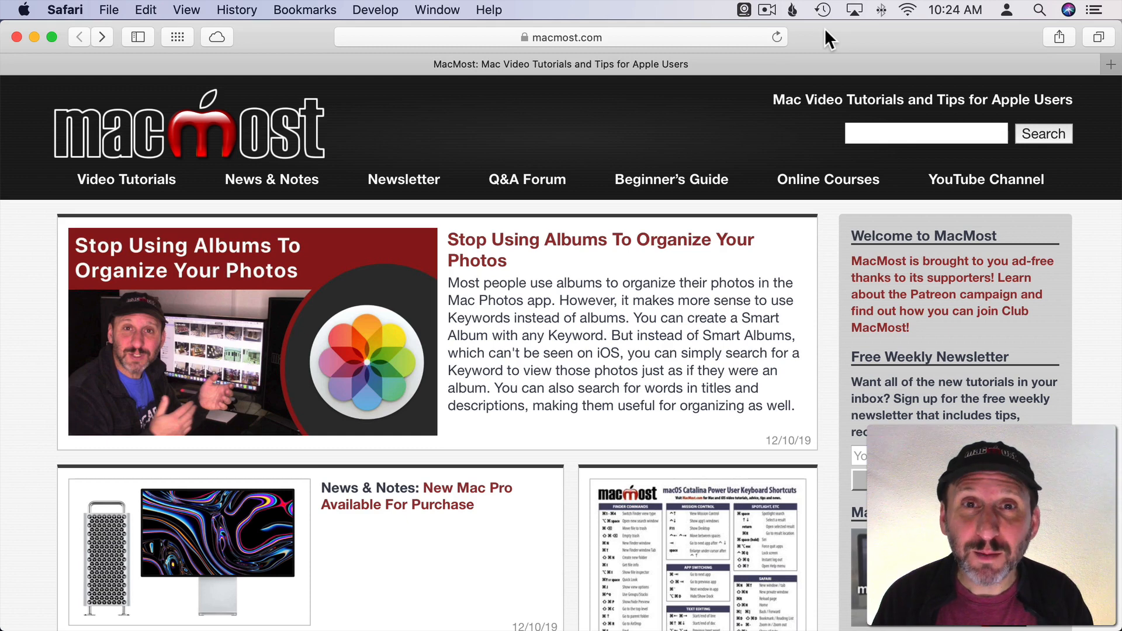
mouse_move(331, 184)
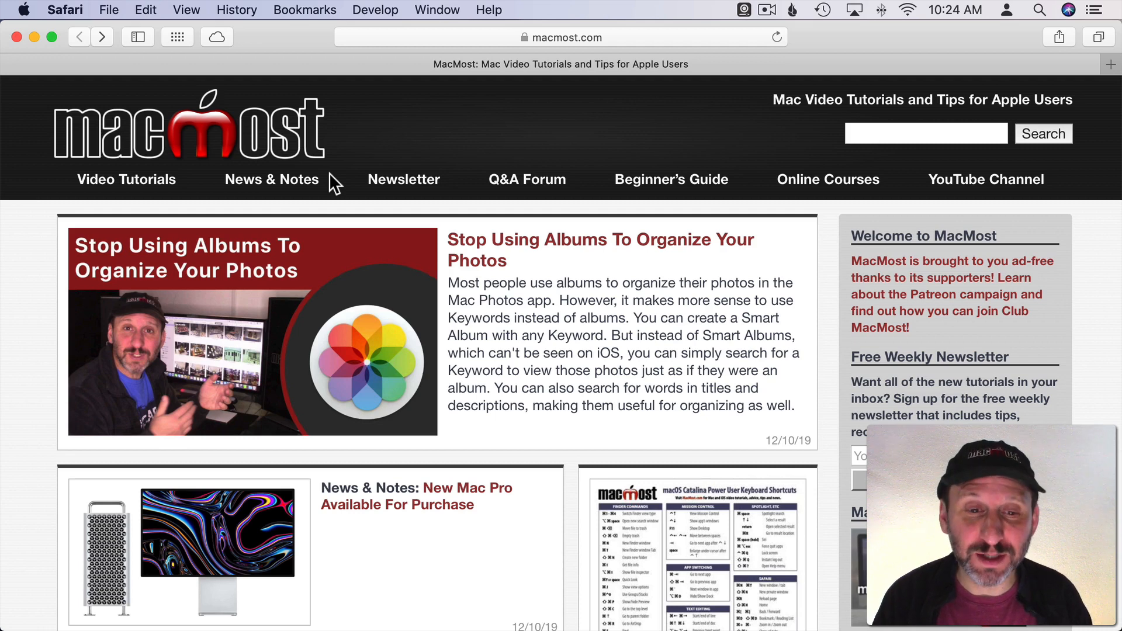
mouse_move(467, 337)
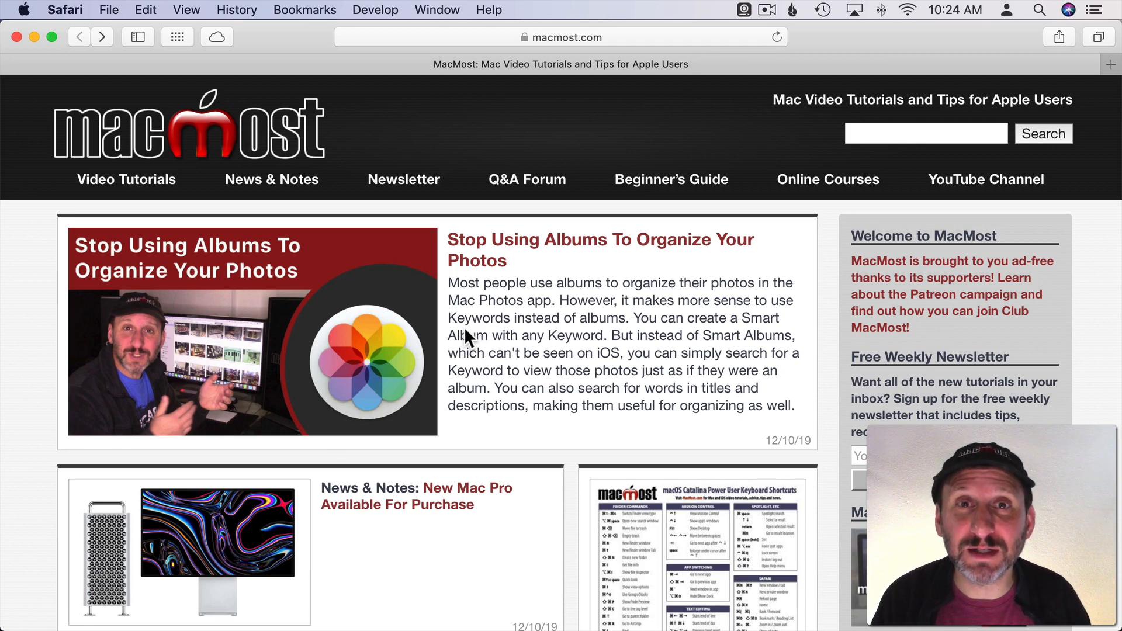
Open the 'New Mac Pro Available For Purchase' article from the MacMost home page.
click(447, 489)
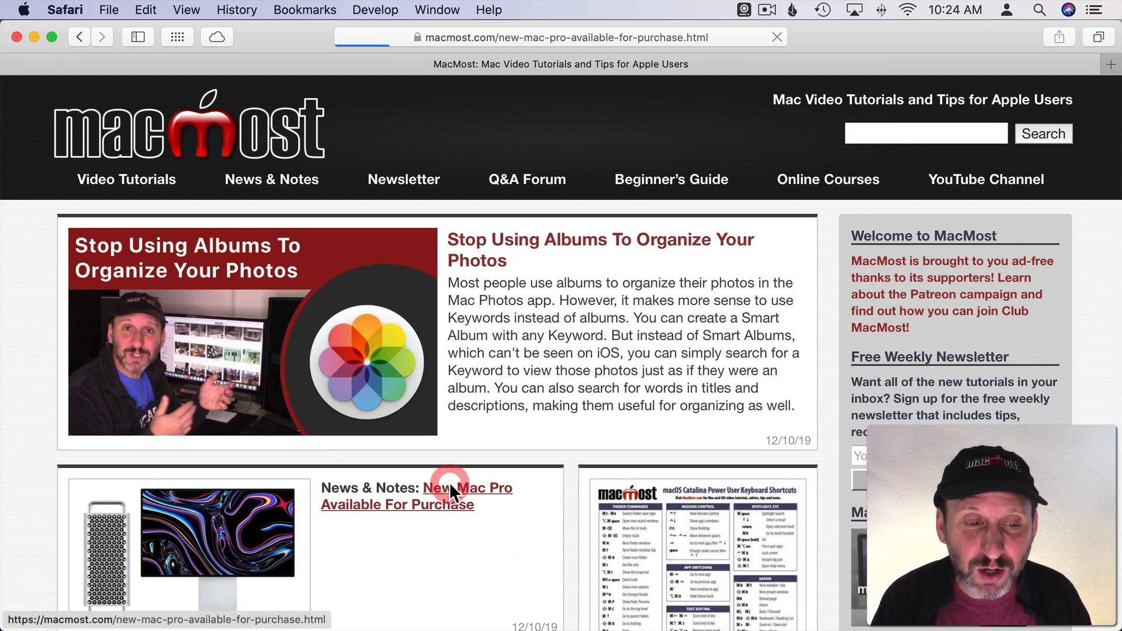
click(466, 488)
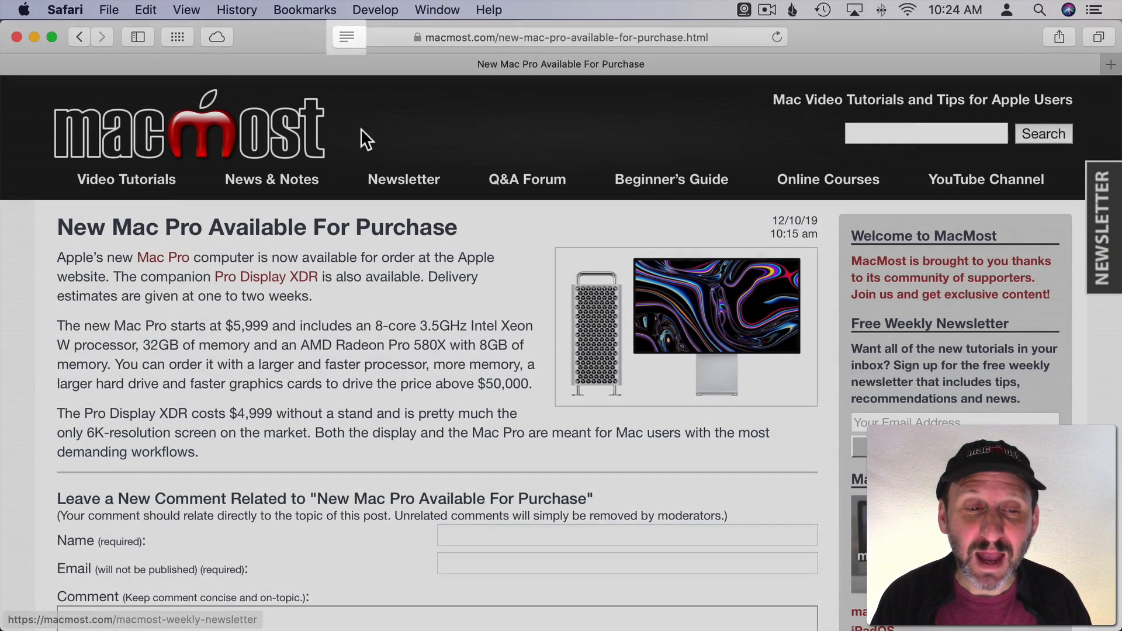
Show the Mac Pro article in Reader with only its title, date, text and image.
click(347, 37)
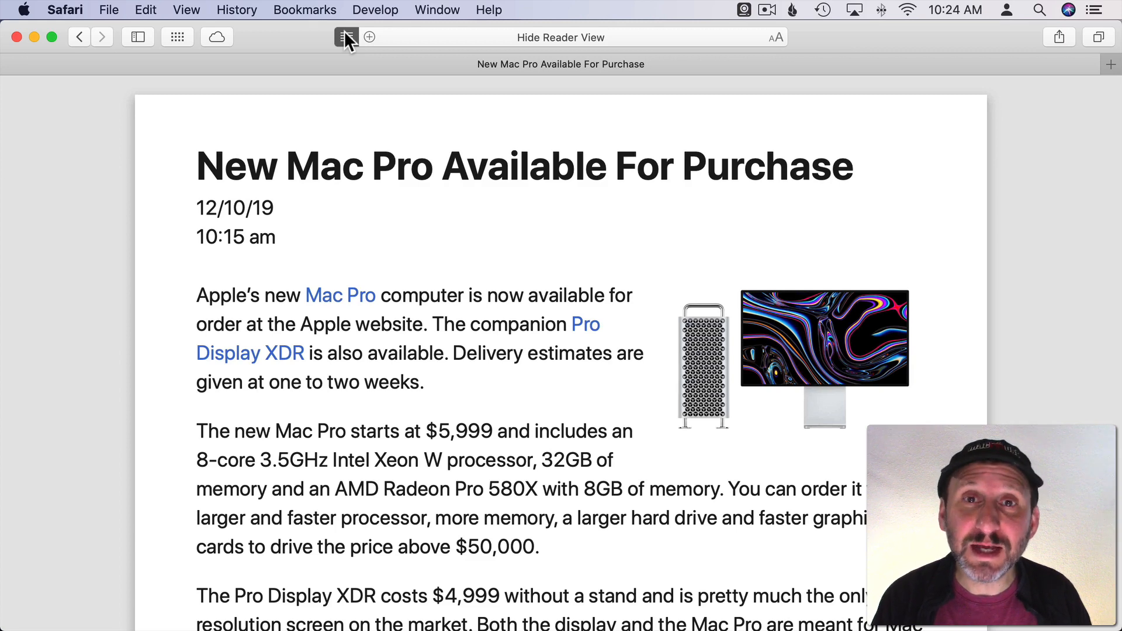
click(346, 37)
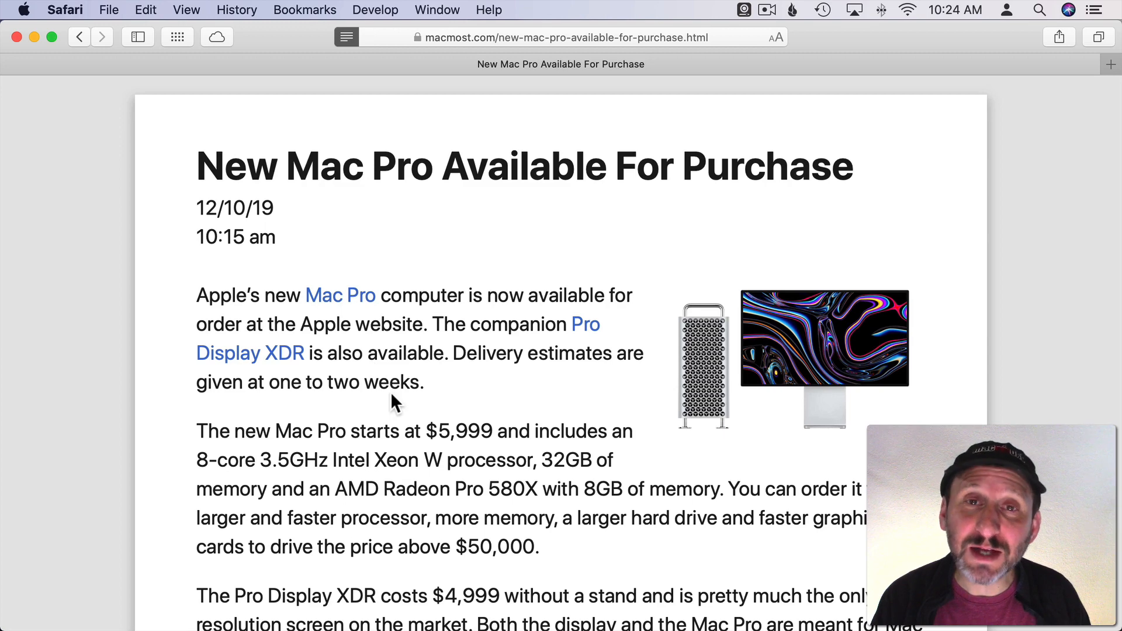
mouse_move(722, 375)
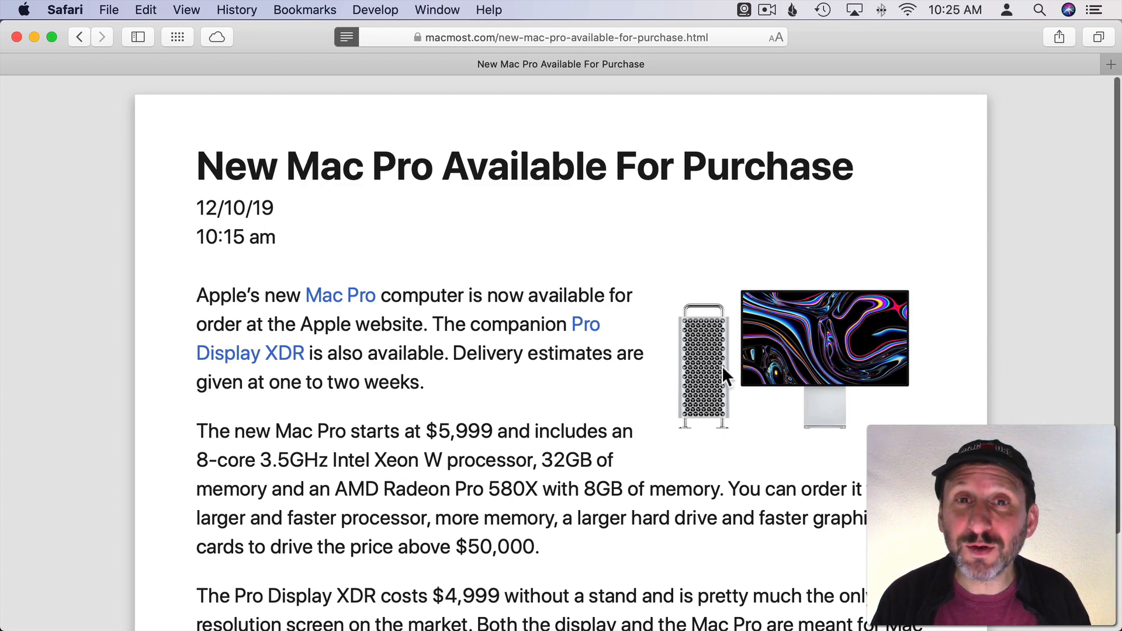
scroll(down, 3)
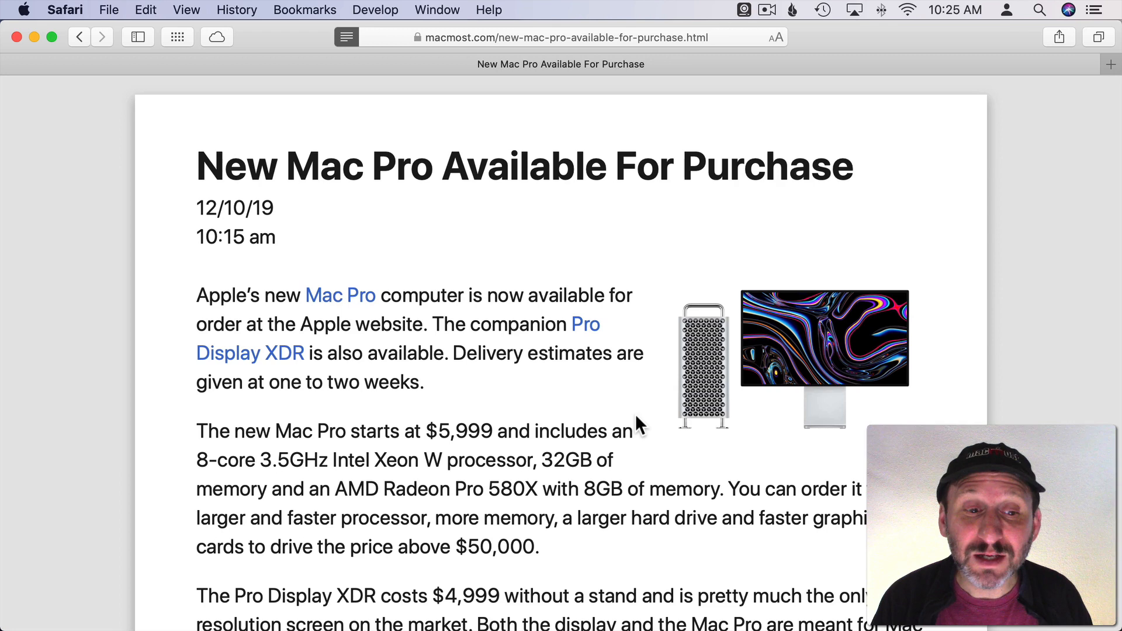
mouse_move(751, 397)
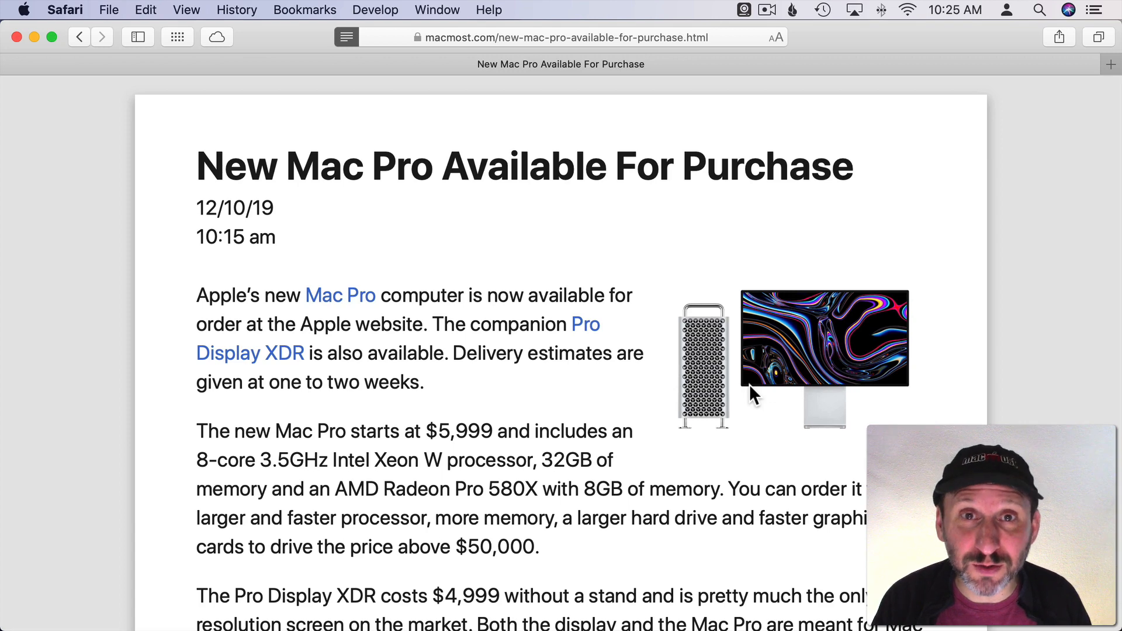
mouse_move(486, 461)
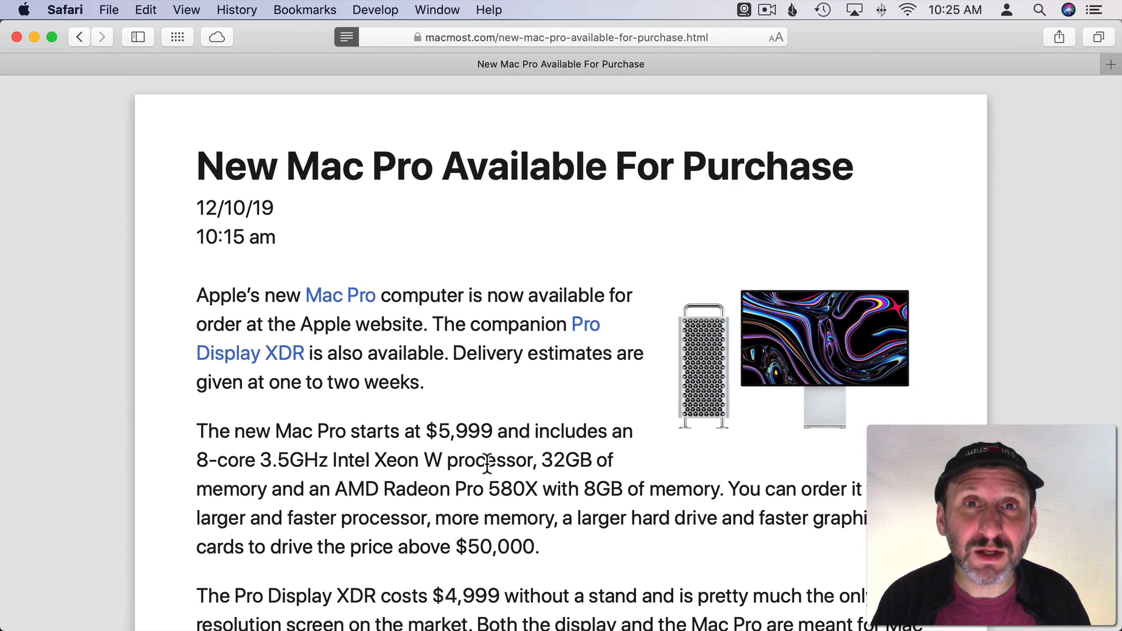
mouse_move(458, 317)
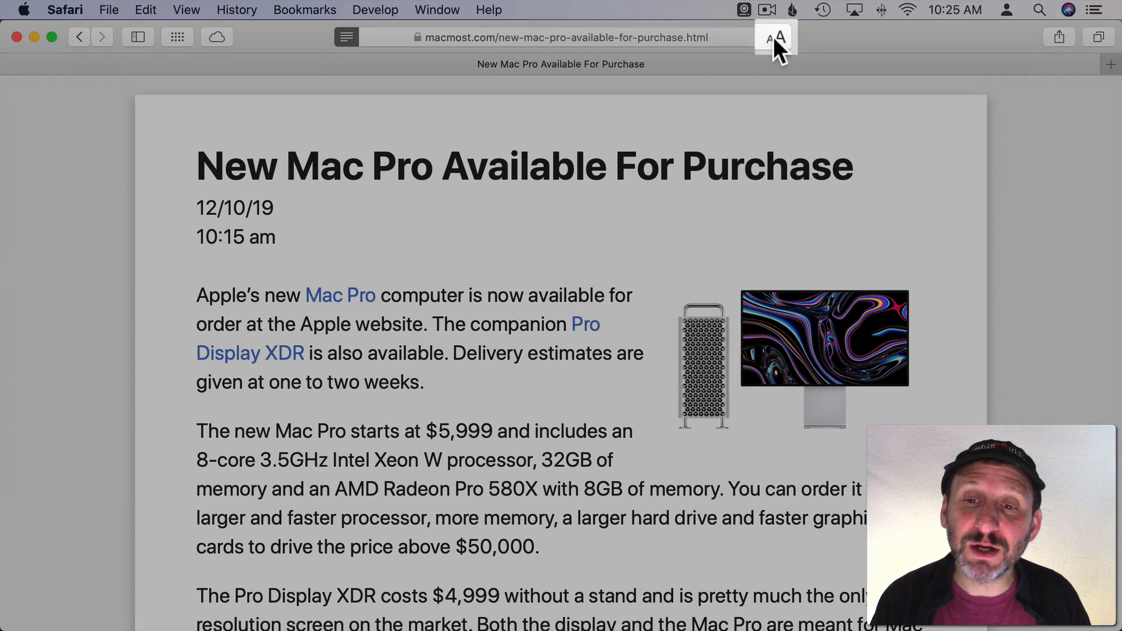
Make Reader text one step smaller, try sepia and black themes and Charter, end on white with San Francisco.
click(775, 37)
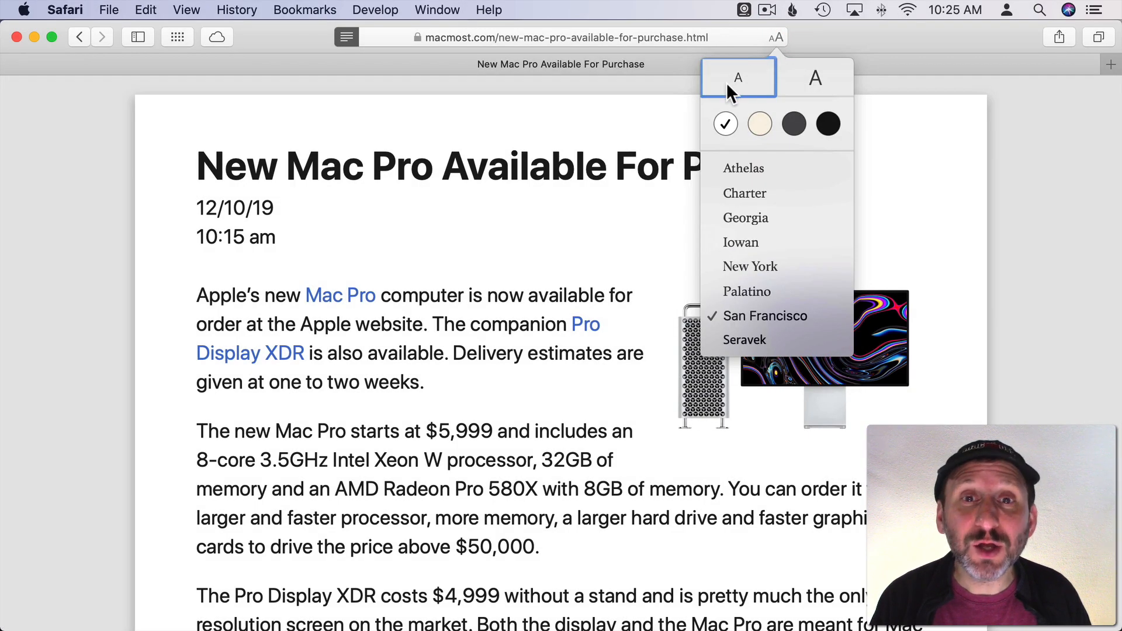
click(737, 77)
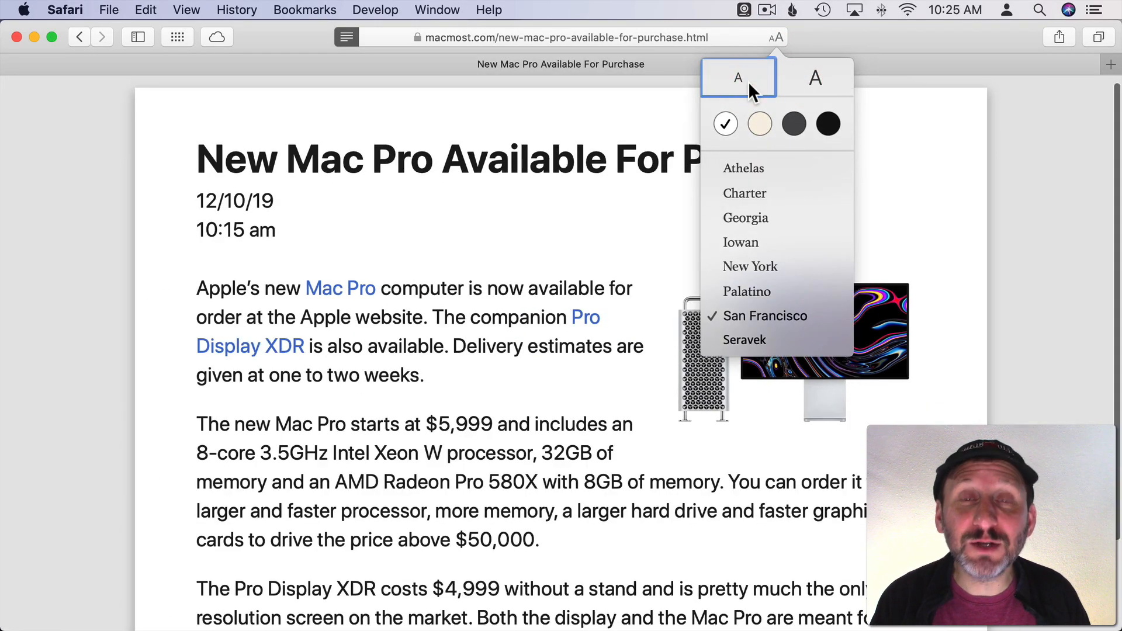
click(760, 124)
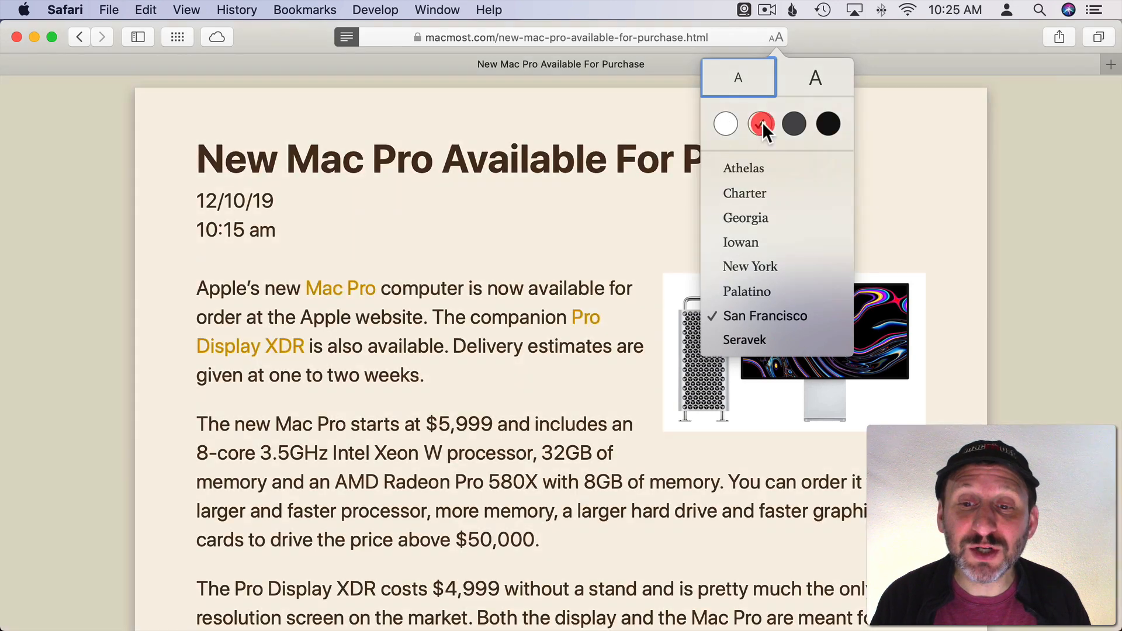
click(827, 124)
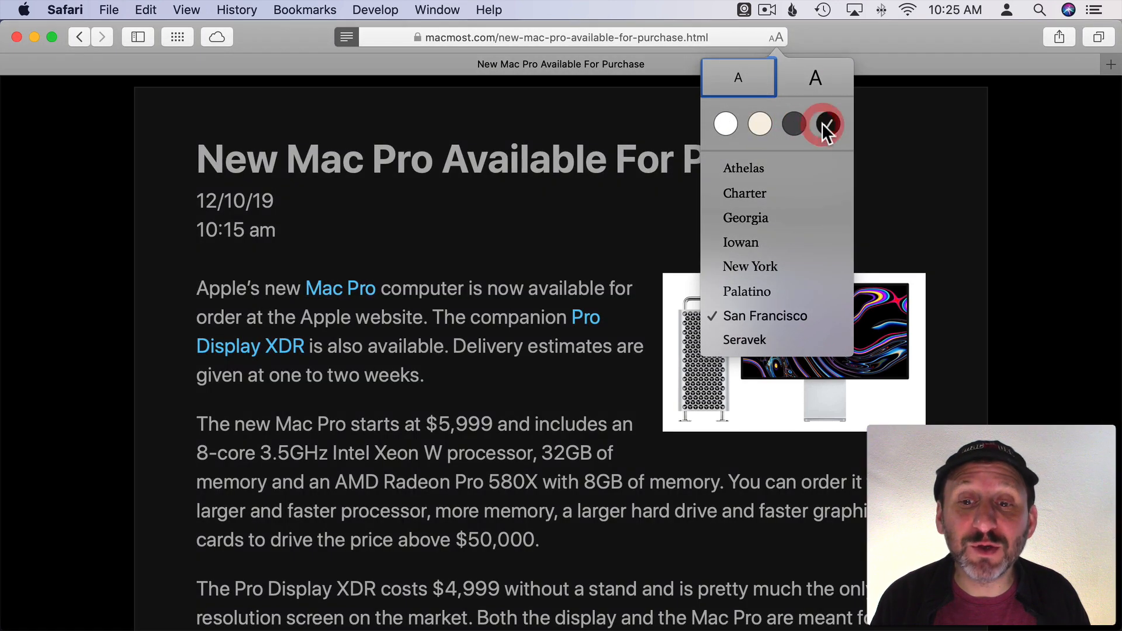
click(724, 124)
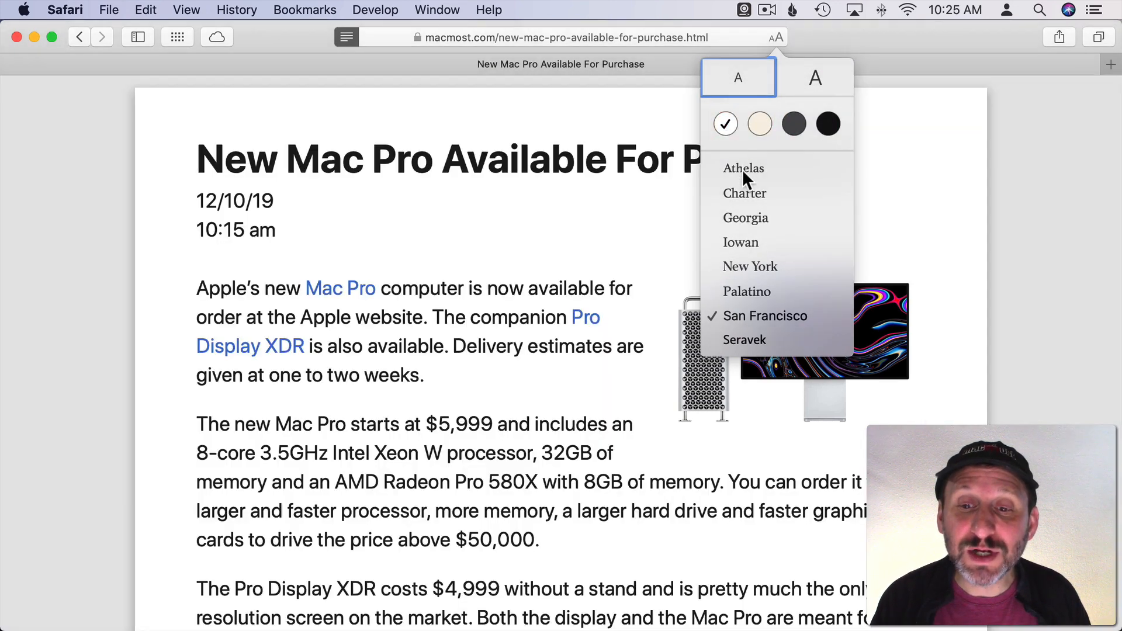
click(744, 192)
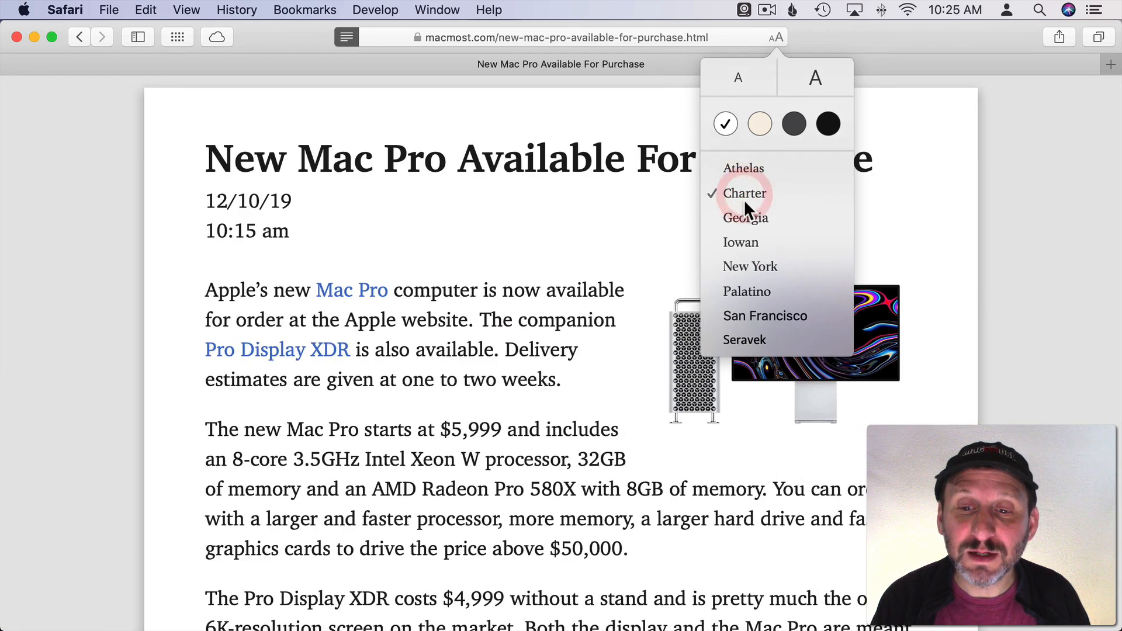
click(764, 316)
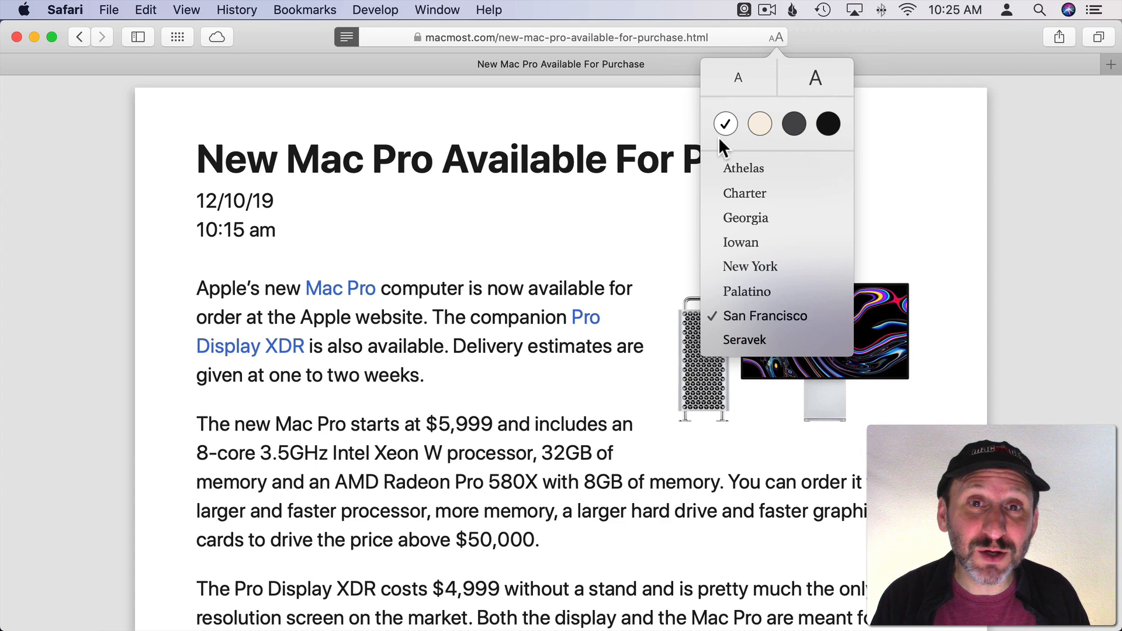
mouse_move(371, 270)
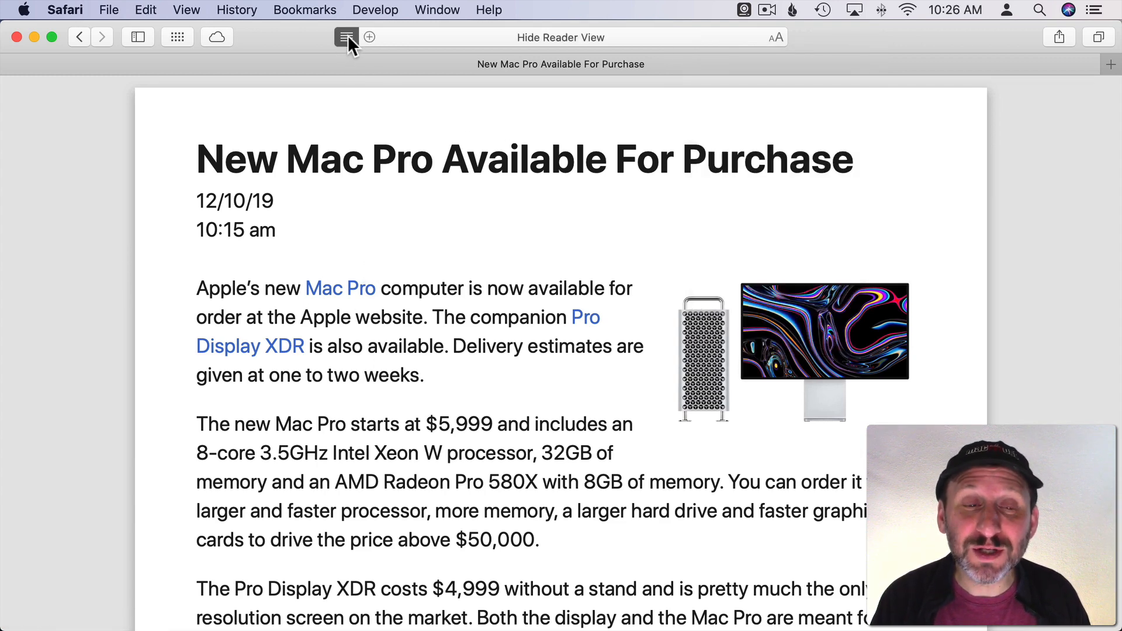
click(346, 38)
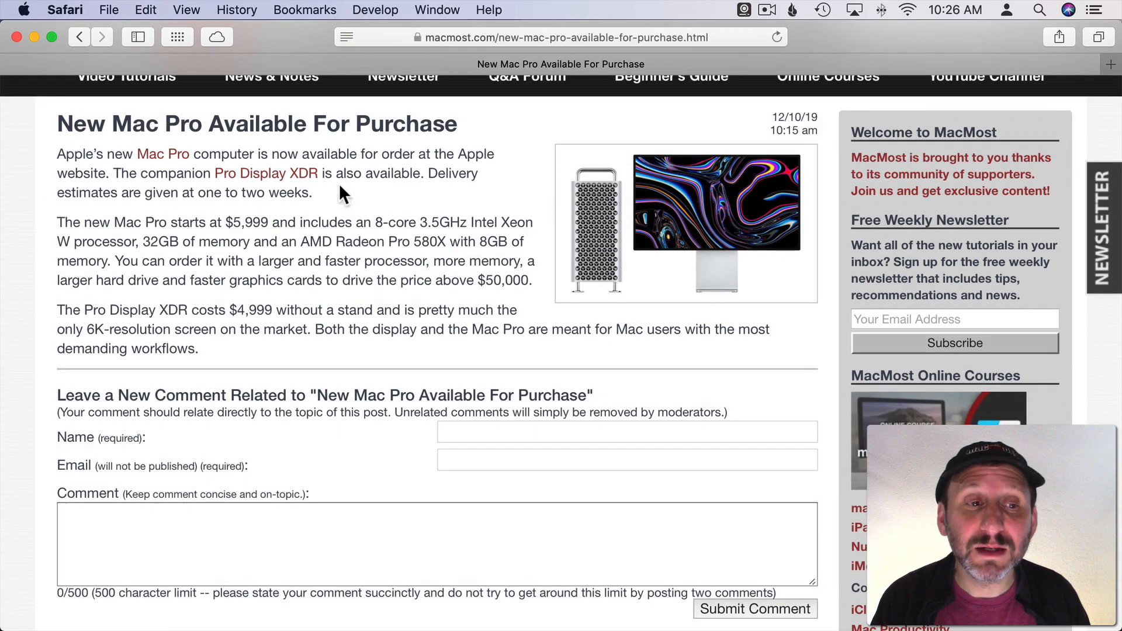
click(184, 11)
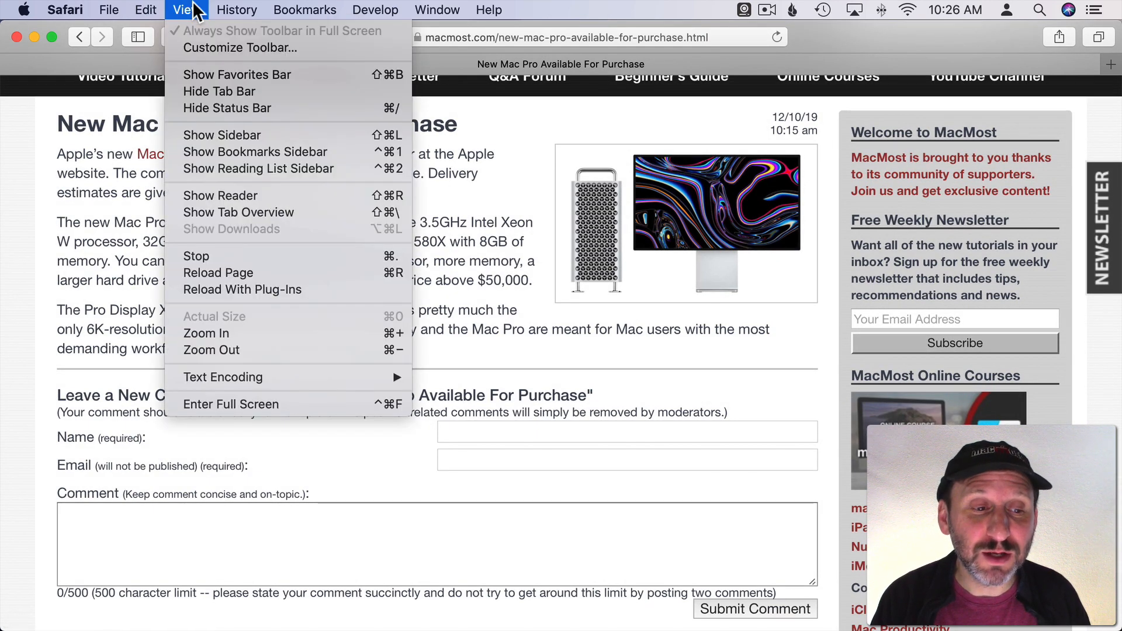
mouse_move(257, 195)
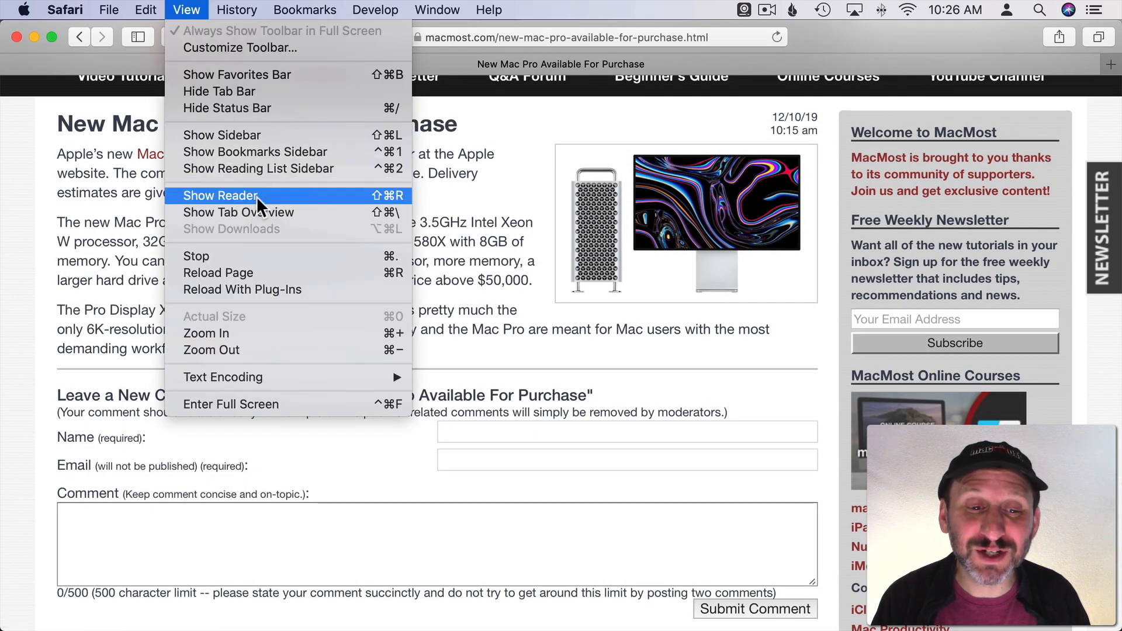
click(220, 196)
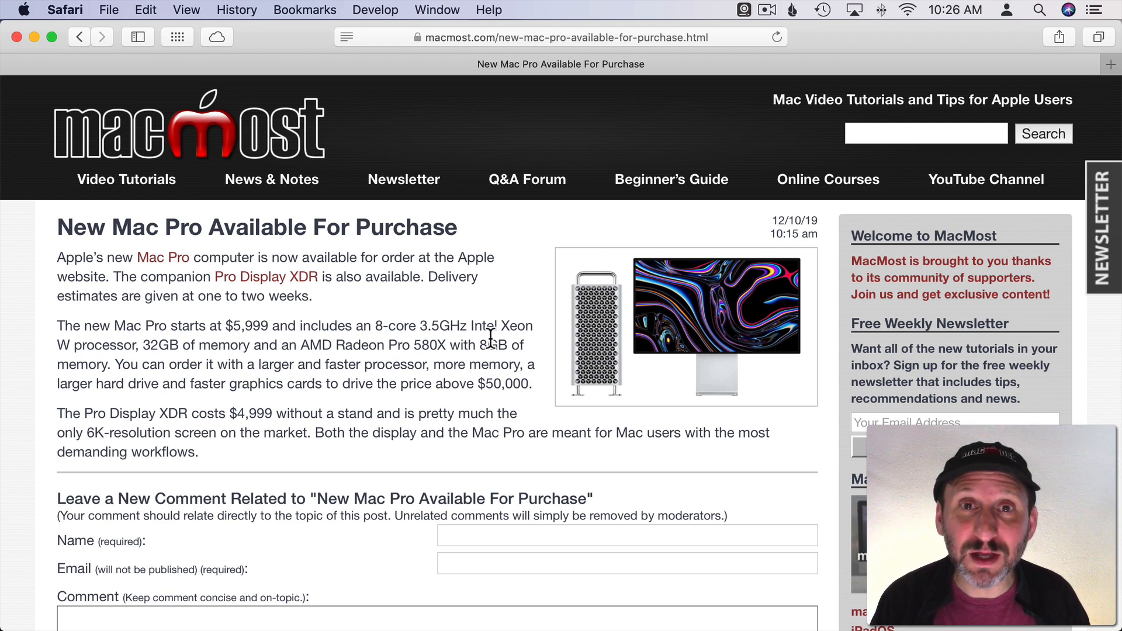
scroll(down, 3)
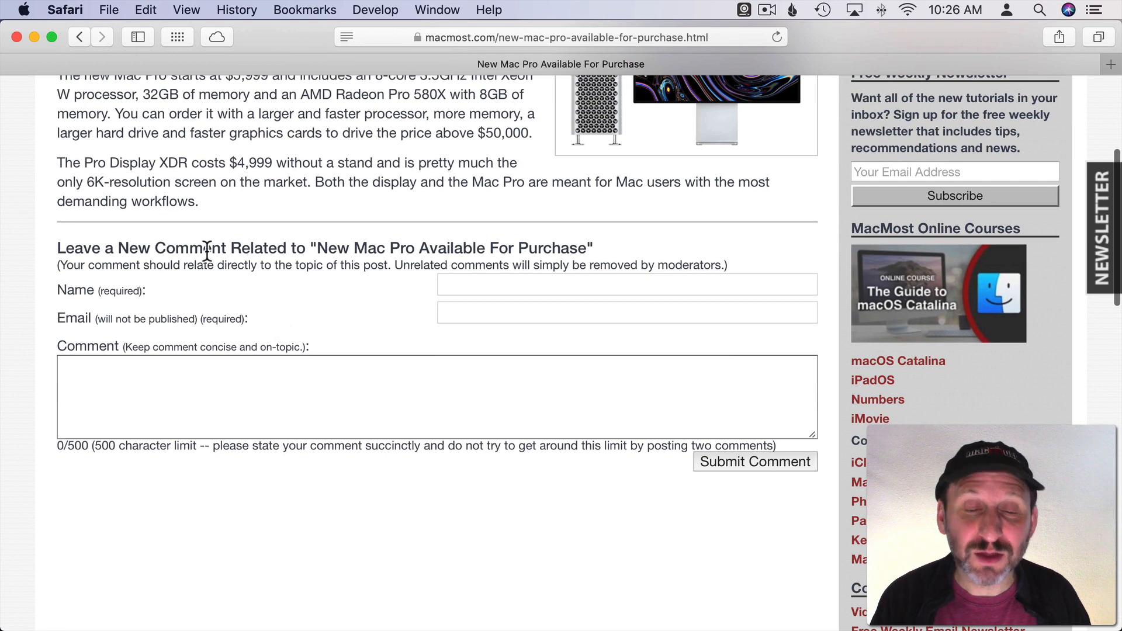
scroll(up, 3)
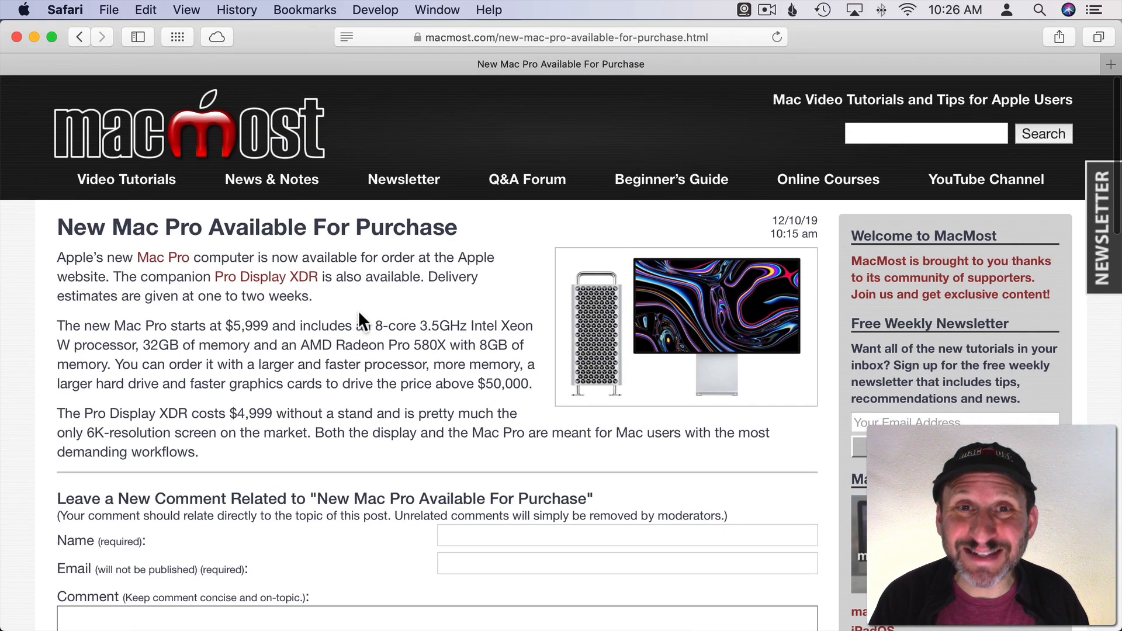
mouse_move(486, 300)
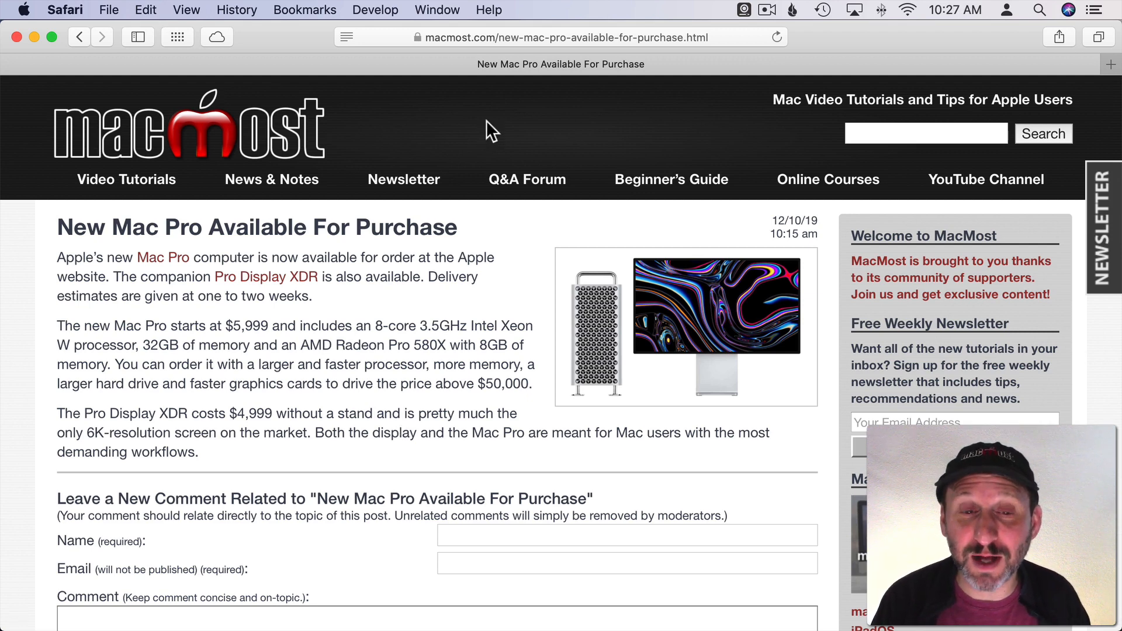
click(64, 10)
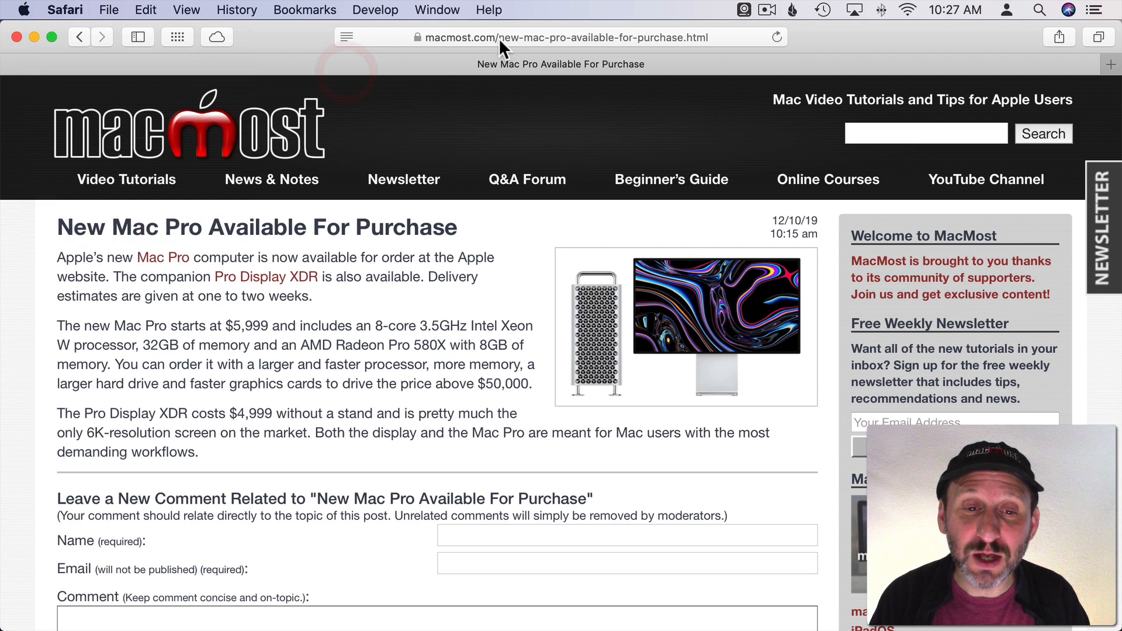
Turn on 'Use Reader when available' for macmost.com in Settings for This Website.
right_click(558, 38)
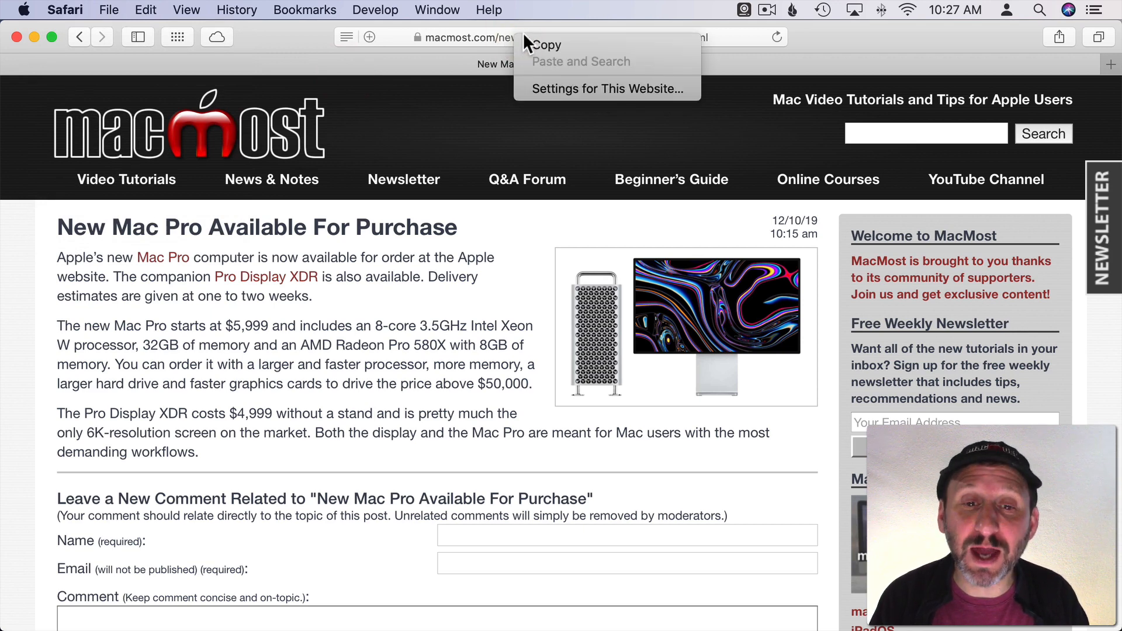
click(607, 87)
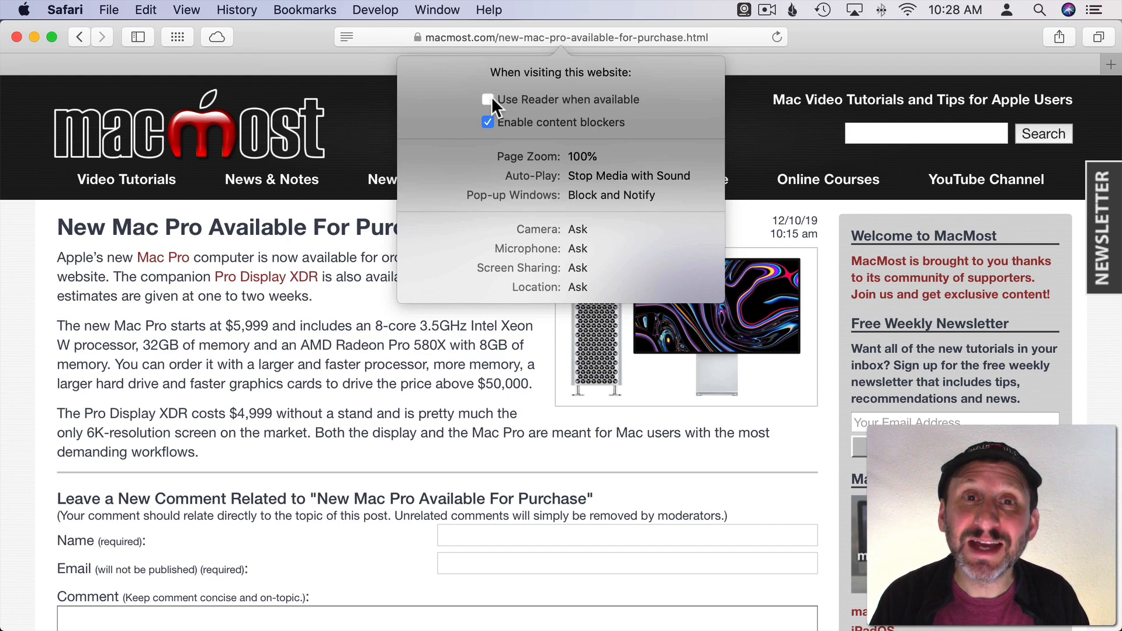
click(488, 99)
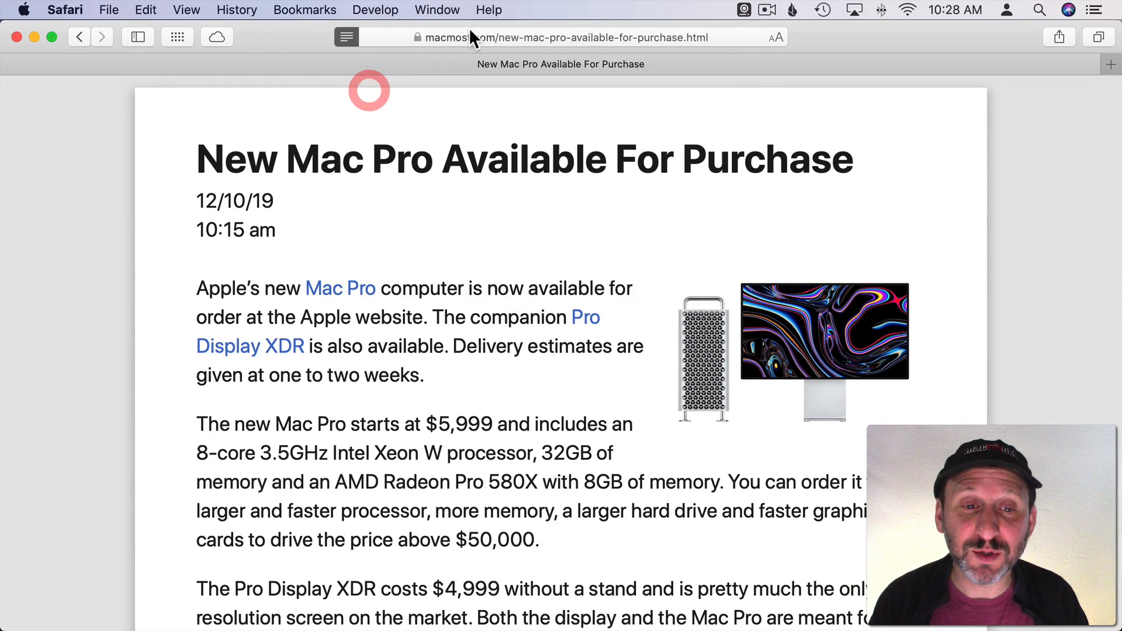
Go to the MacMost home page from the favorites.
click(560, 37)
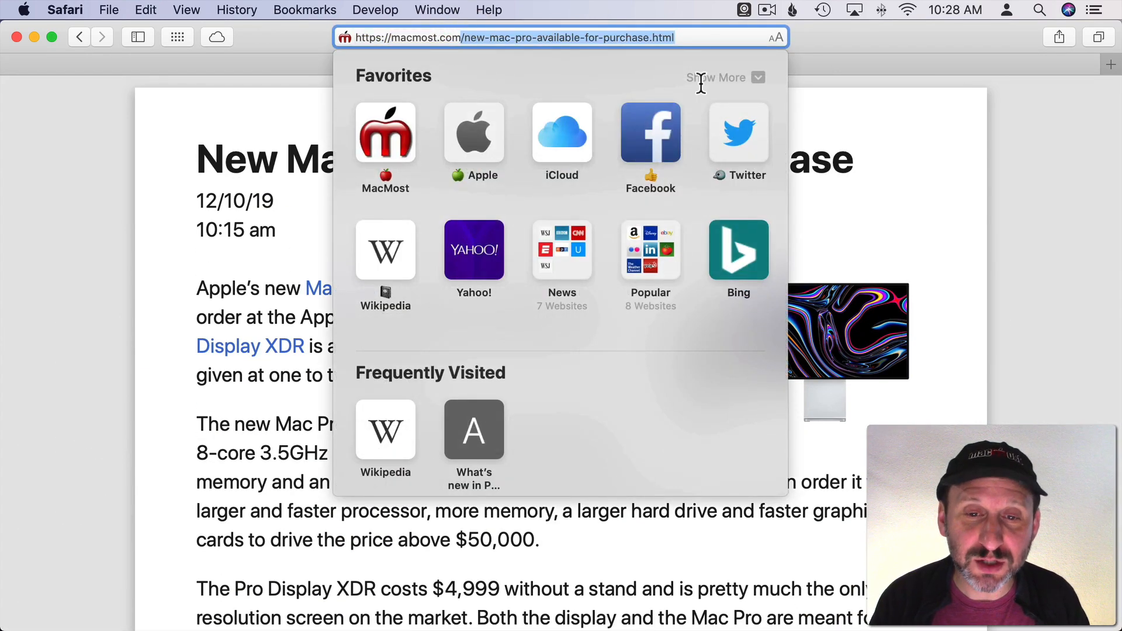
click(384, 132)
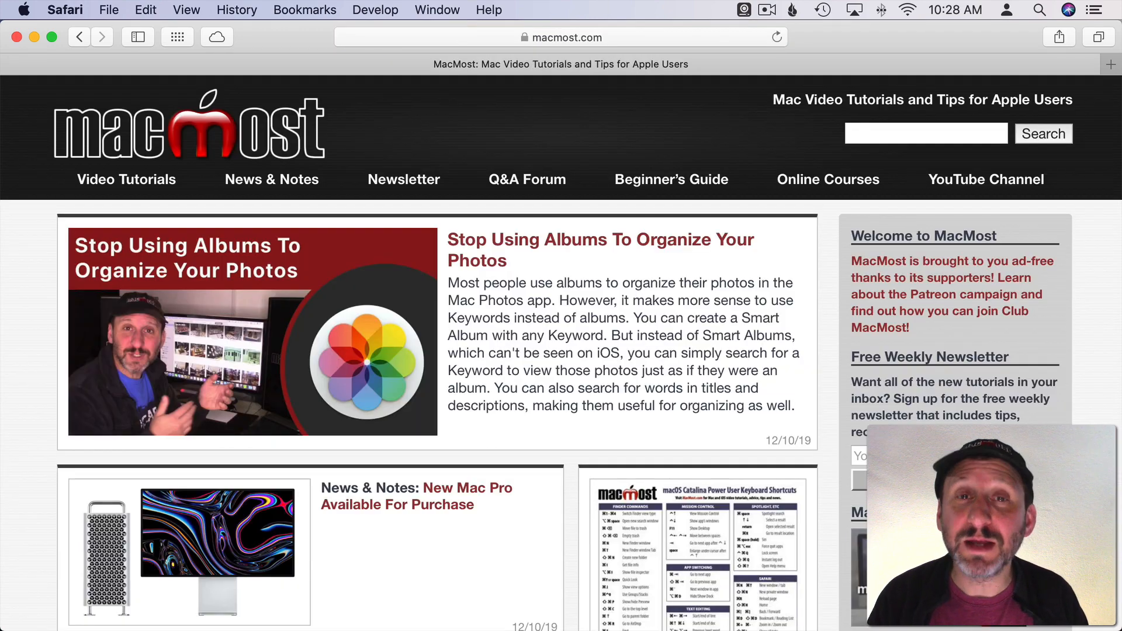
scroll(down, 3)
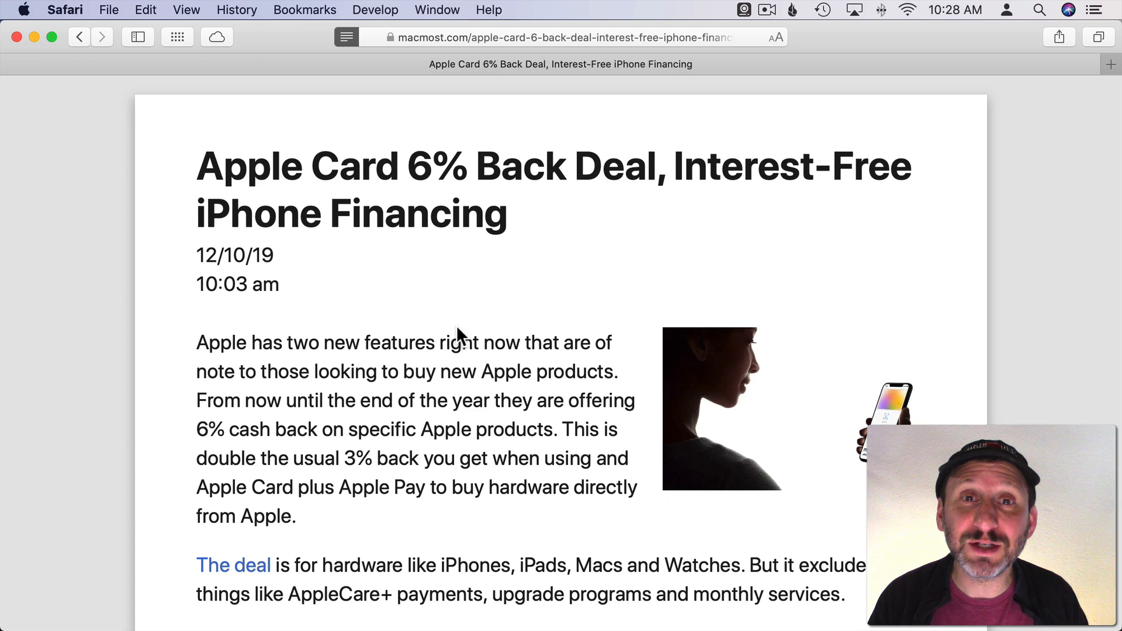
mouse_move(418, 279)
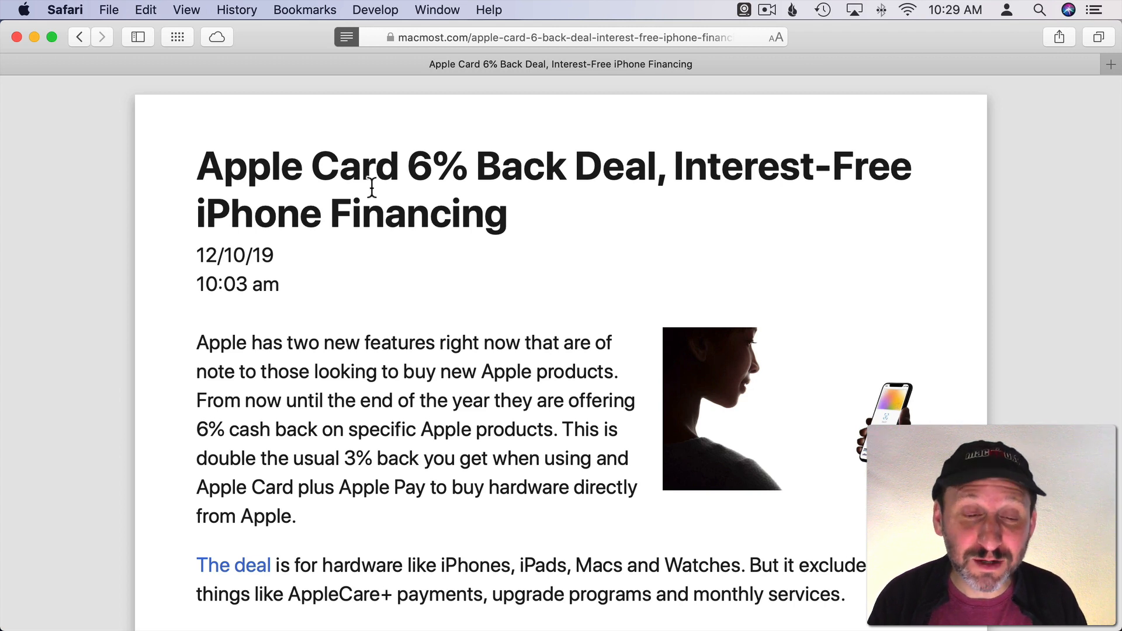
mouse_move(632, 259)
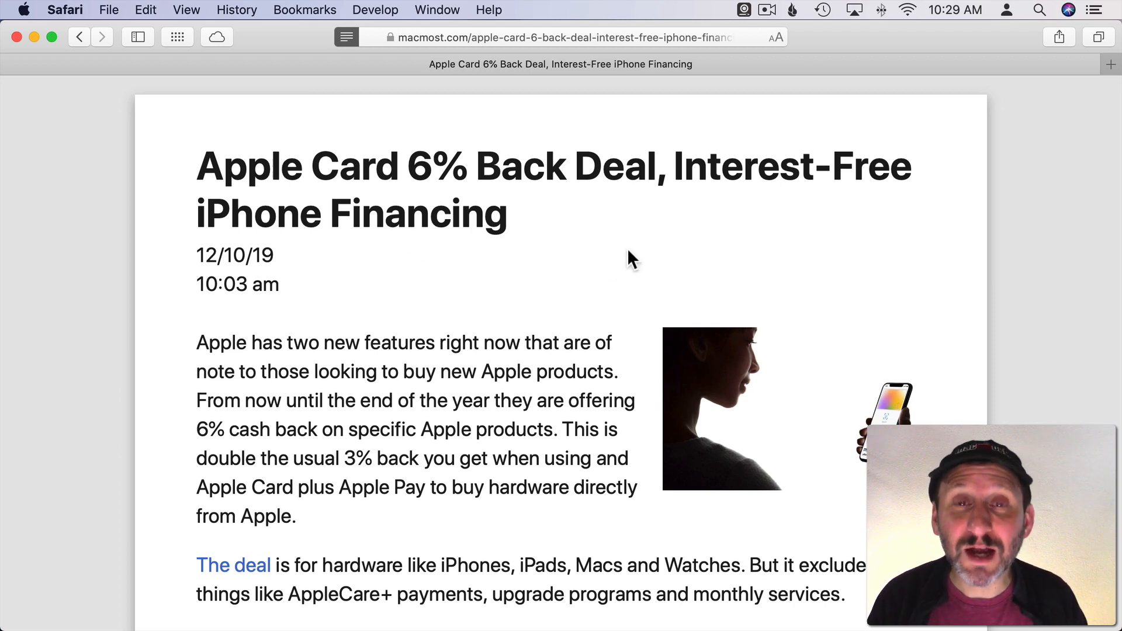
mouse_move(411, 78)
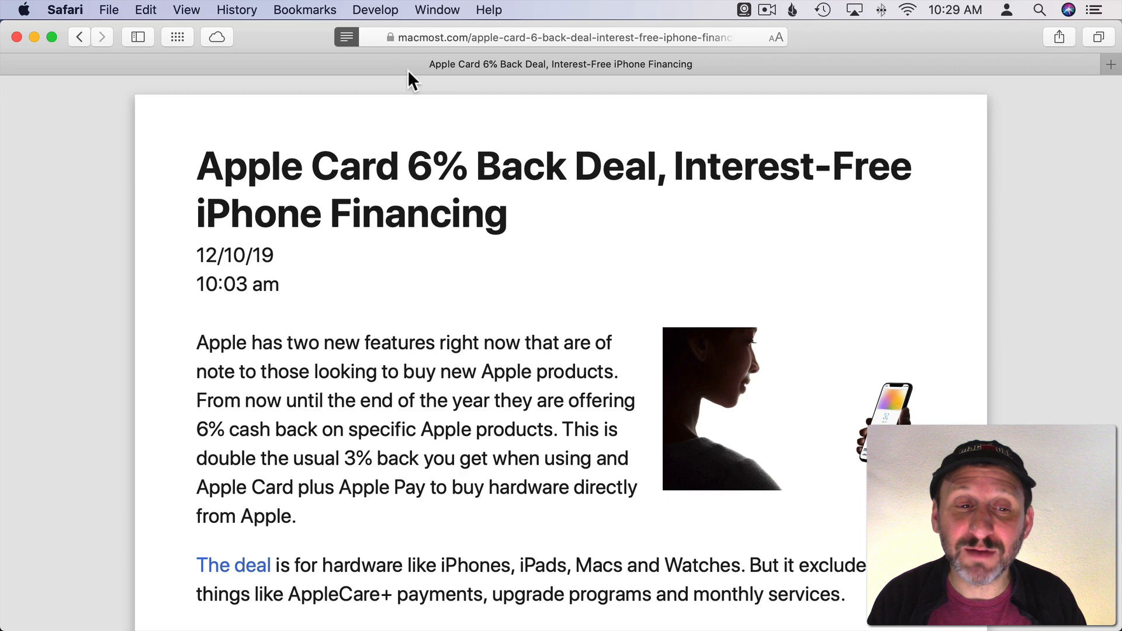
Return the Apple Card article to its normal layout and review the website settings from the Safari menu.
click(346, 37)
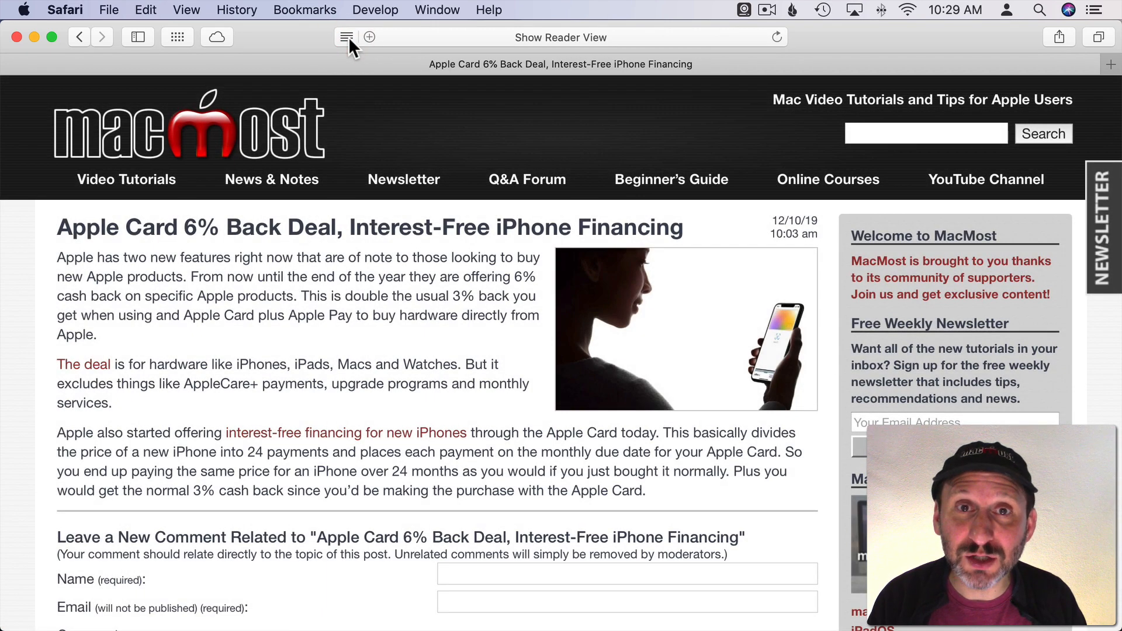
click(64, 10)
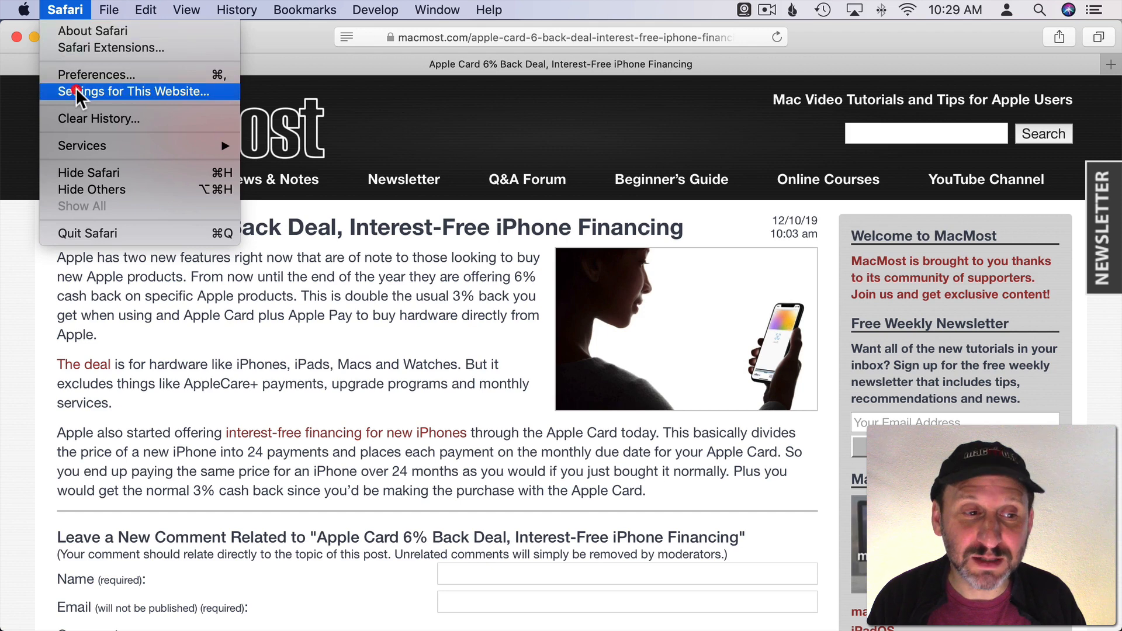
click(132, 91)
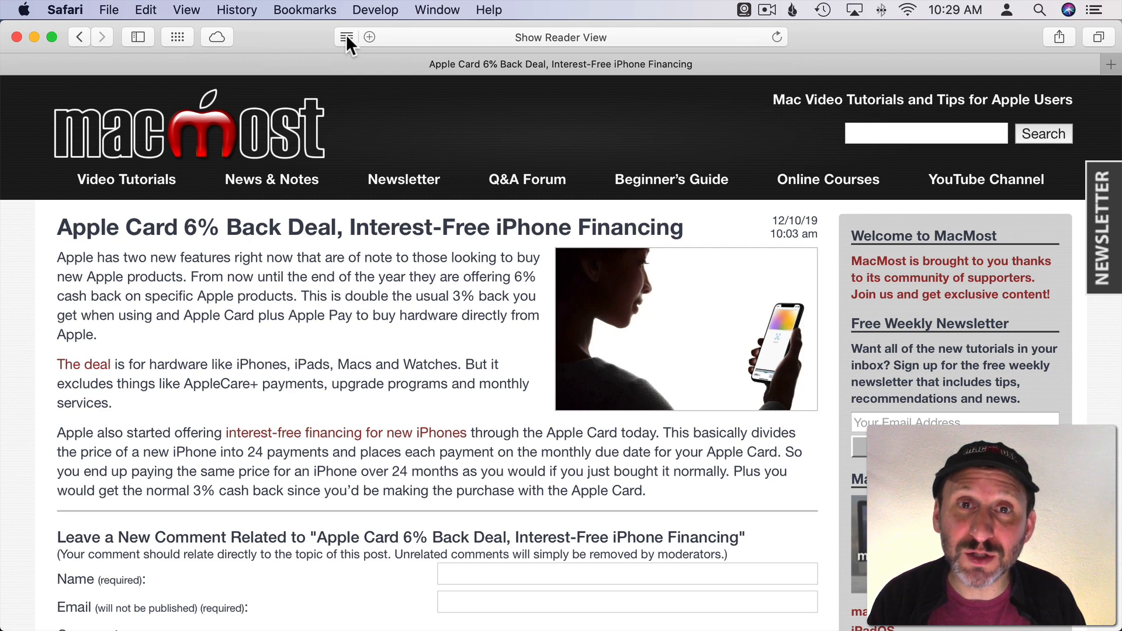
click(64, 9)
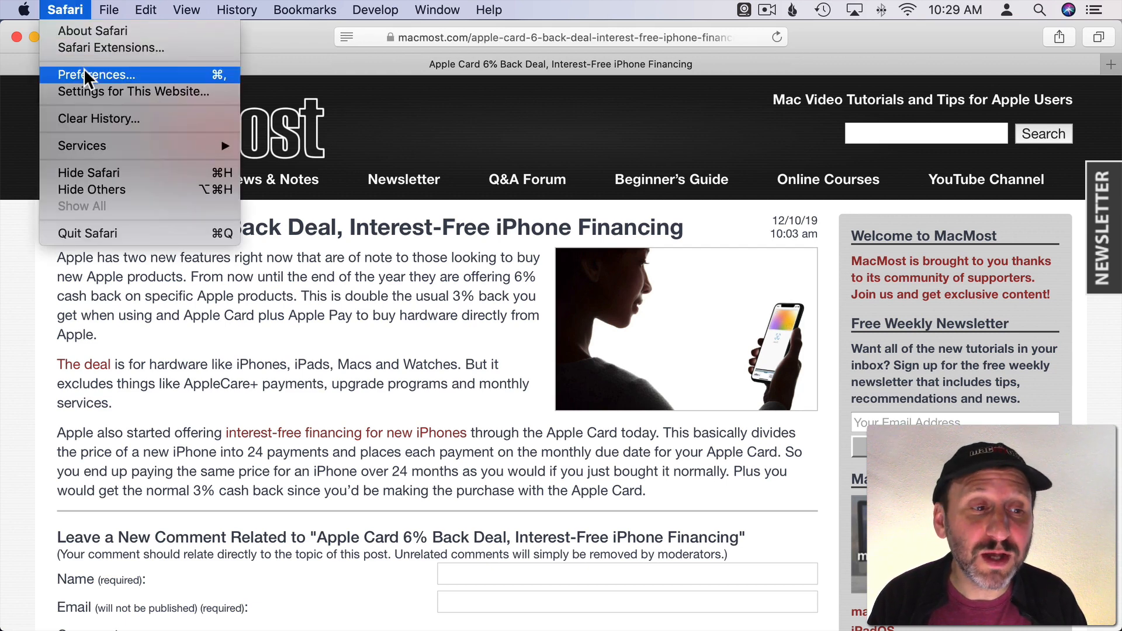
In Preferences > Websites > Reader, set automatic Reader for macmost.com to off.
click(95, 75)
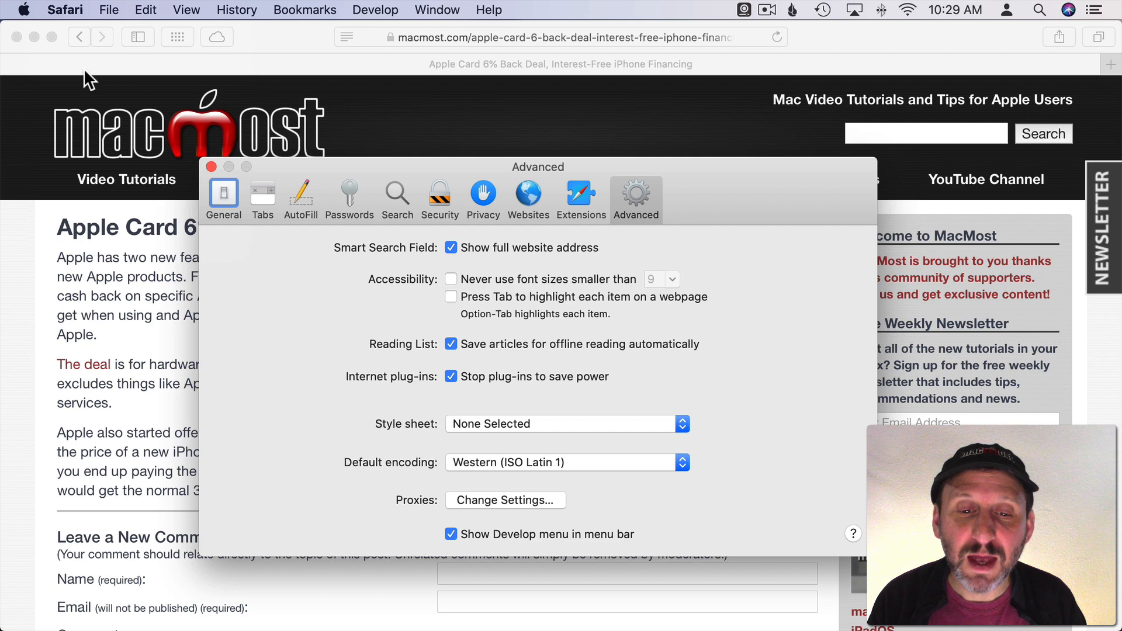
click(528, 193)
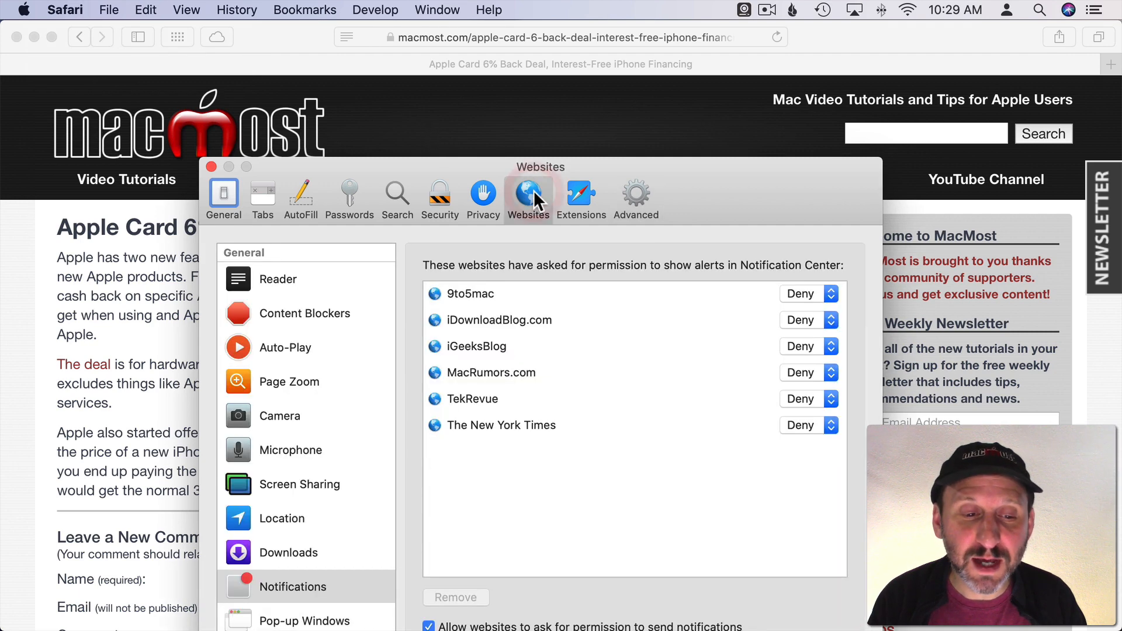
click(278, 278)
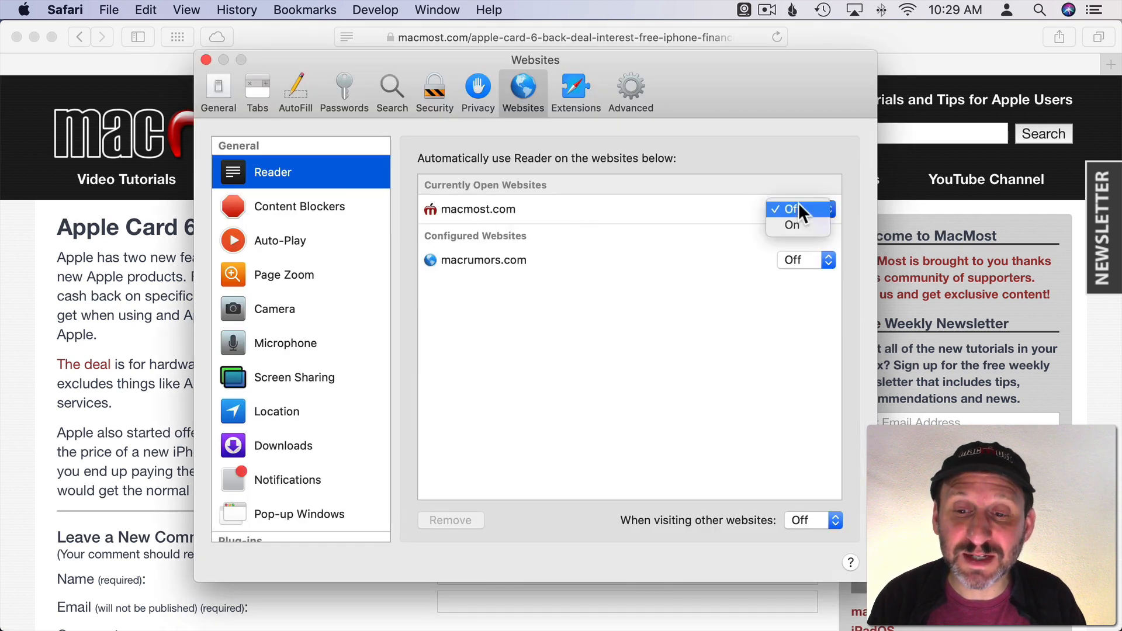
click(795, 209)
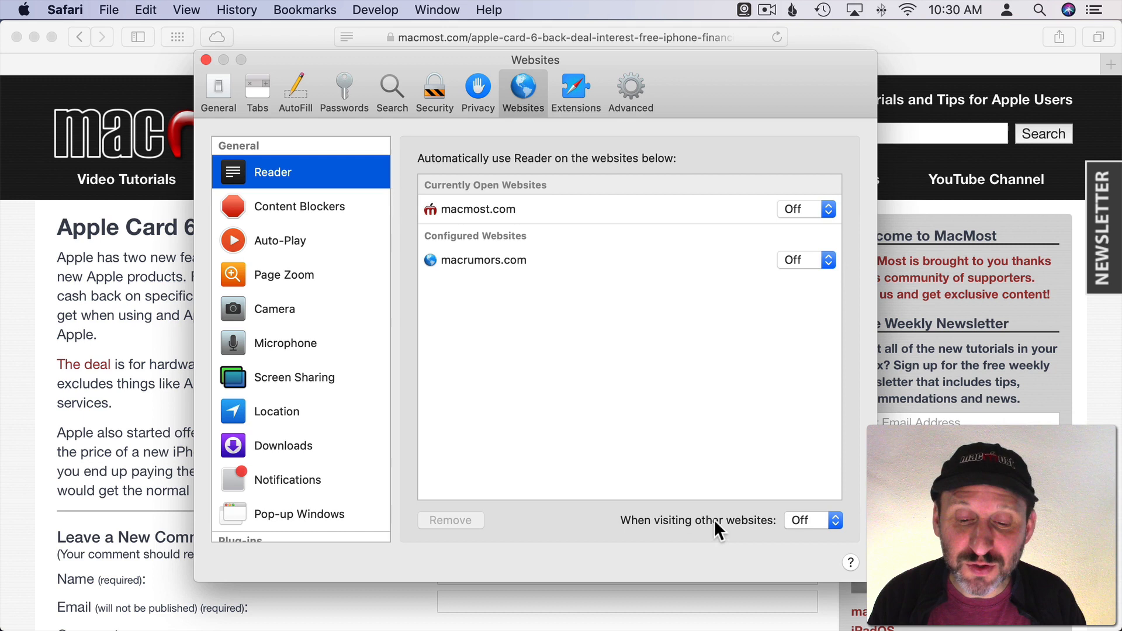
click(811, 520)
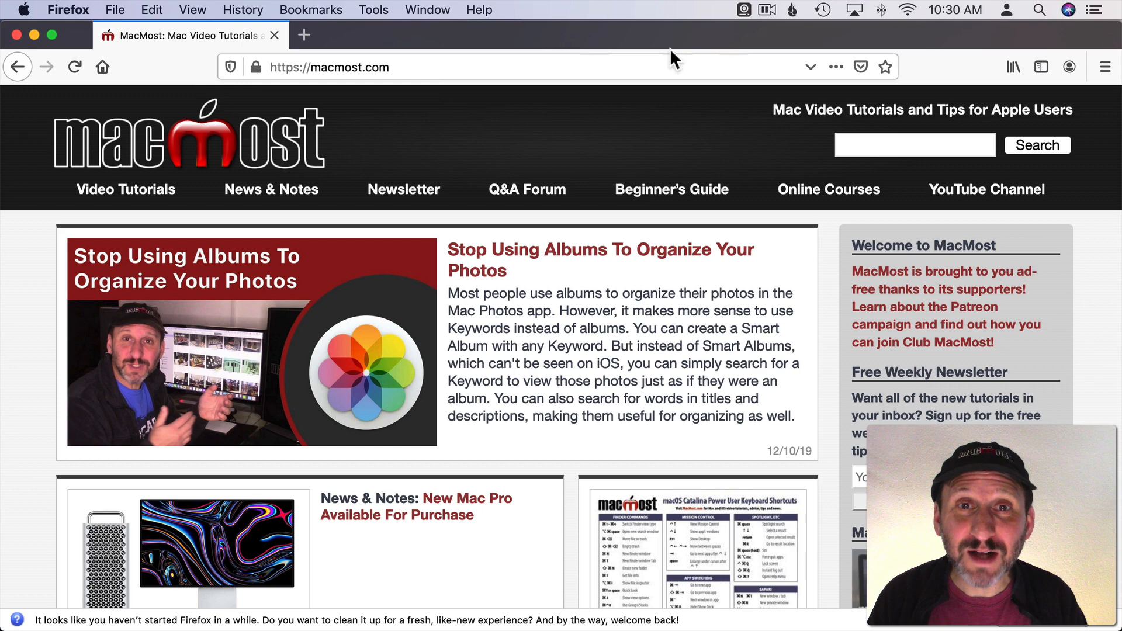
mouse_move(557, 221)
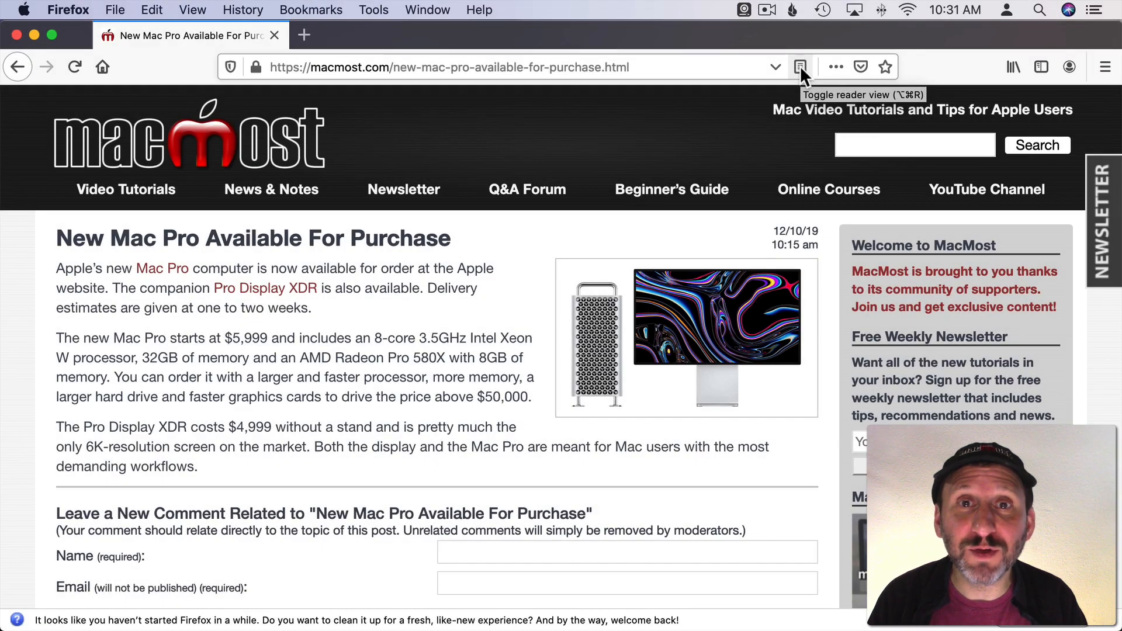
Show the Mac Pro article in Firefox Reader View and look at its type options.
click(799, 66)
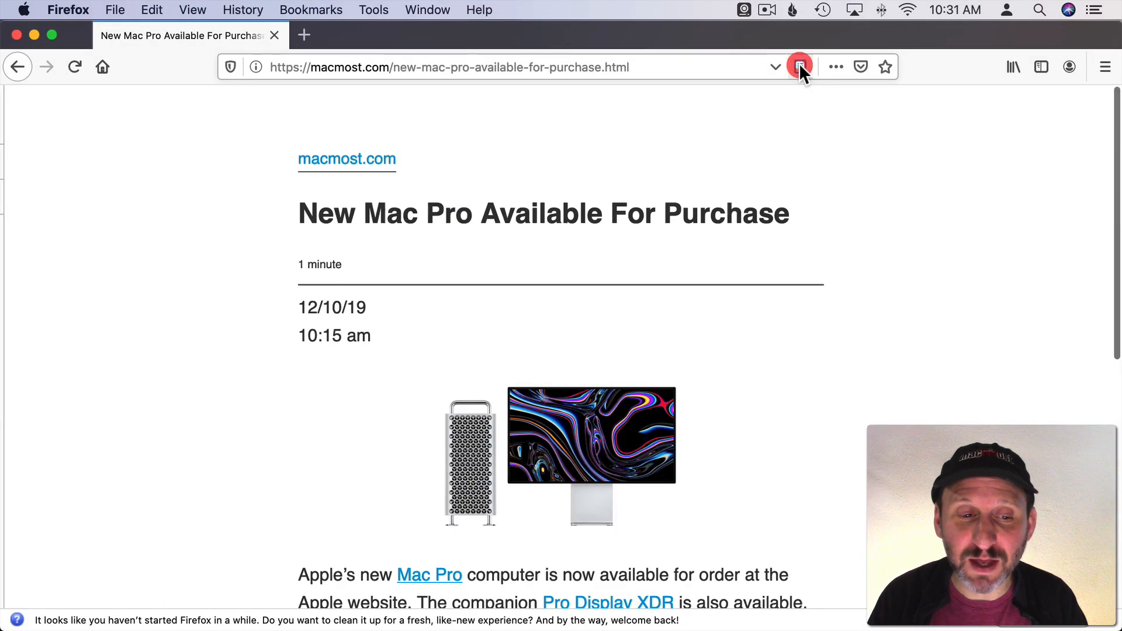
click(799, 67)
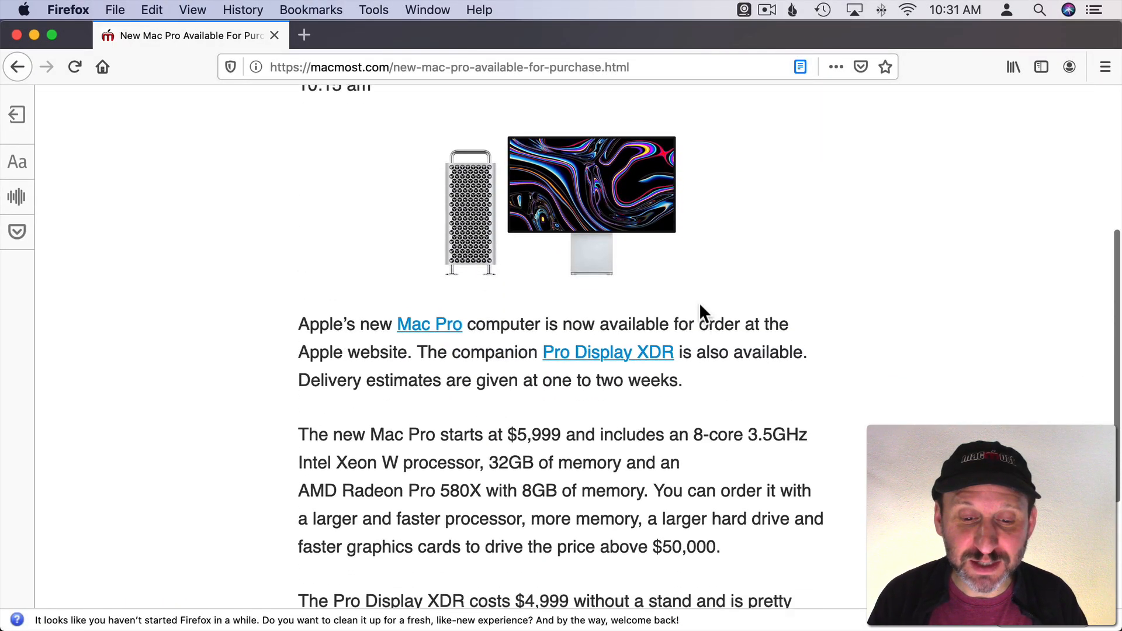
click(16, 162)
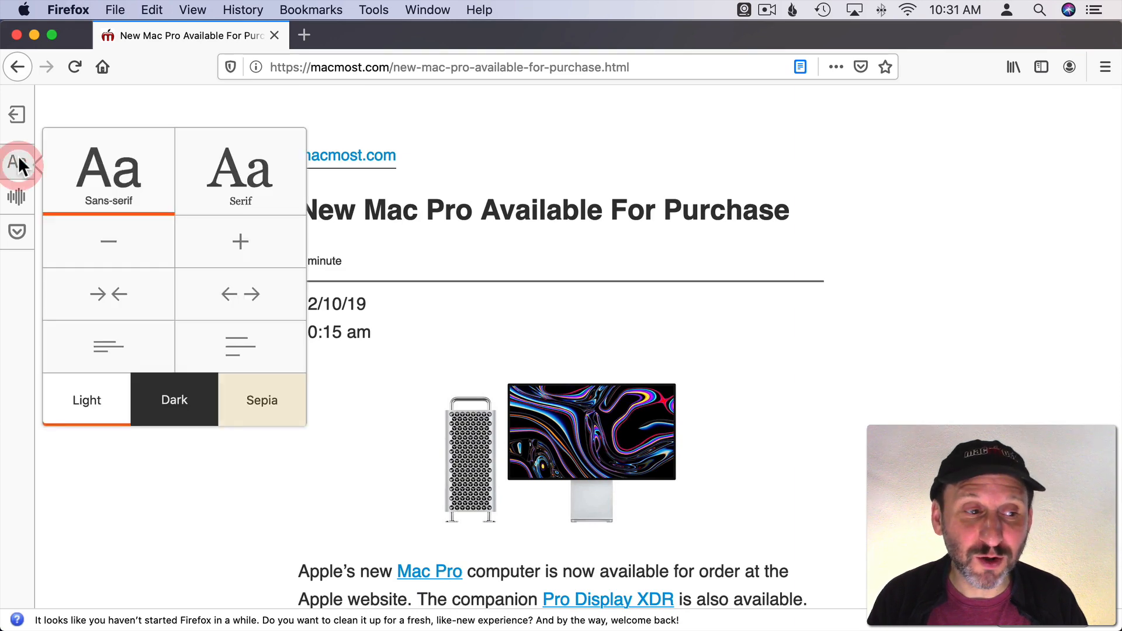
click(16, 197)
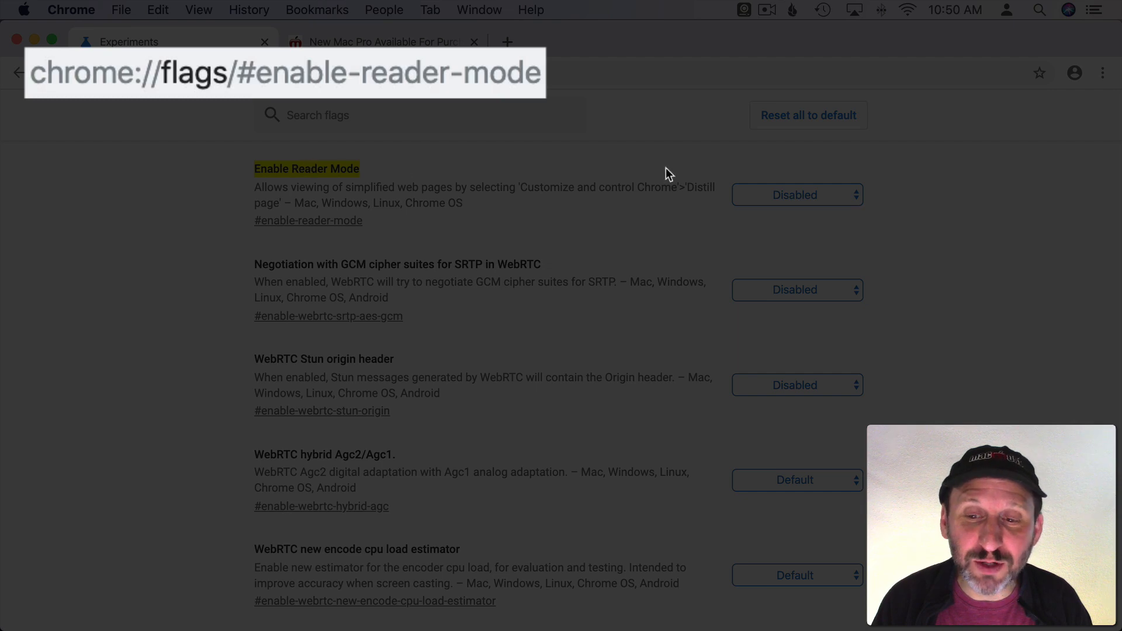
Set the Enable Reader Mode flag to Enabled and return to the Mac Pro article tab.
click(795, 194)
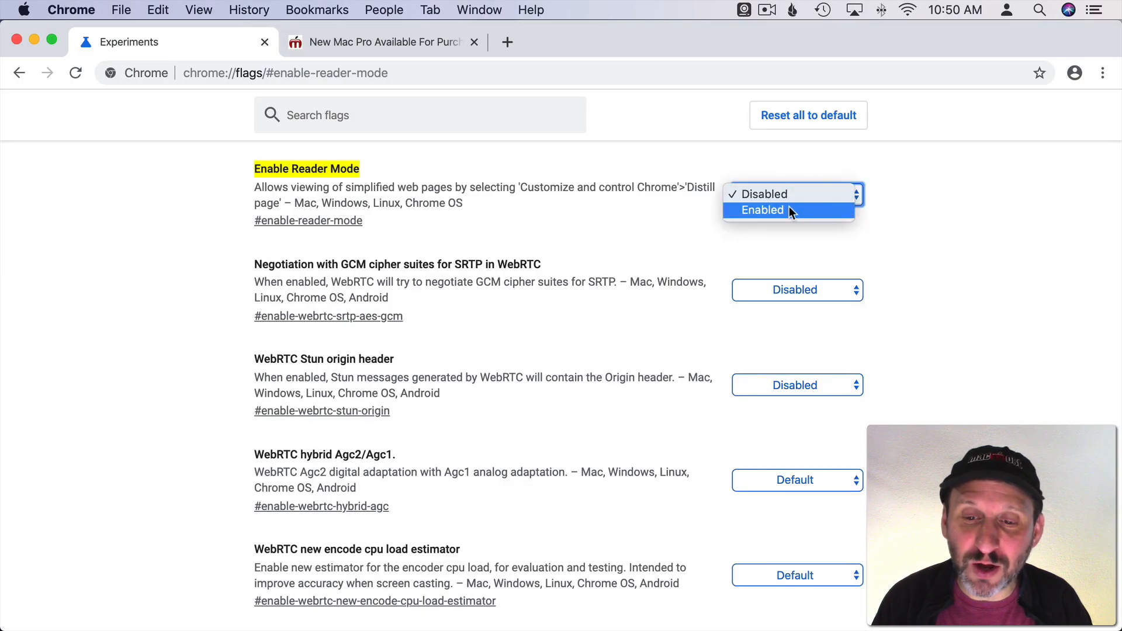
click(763, 210)
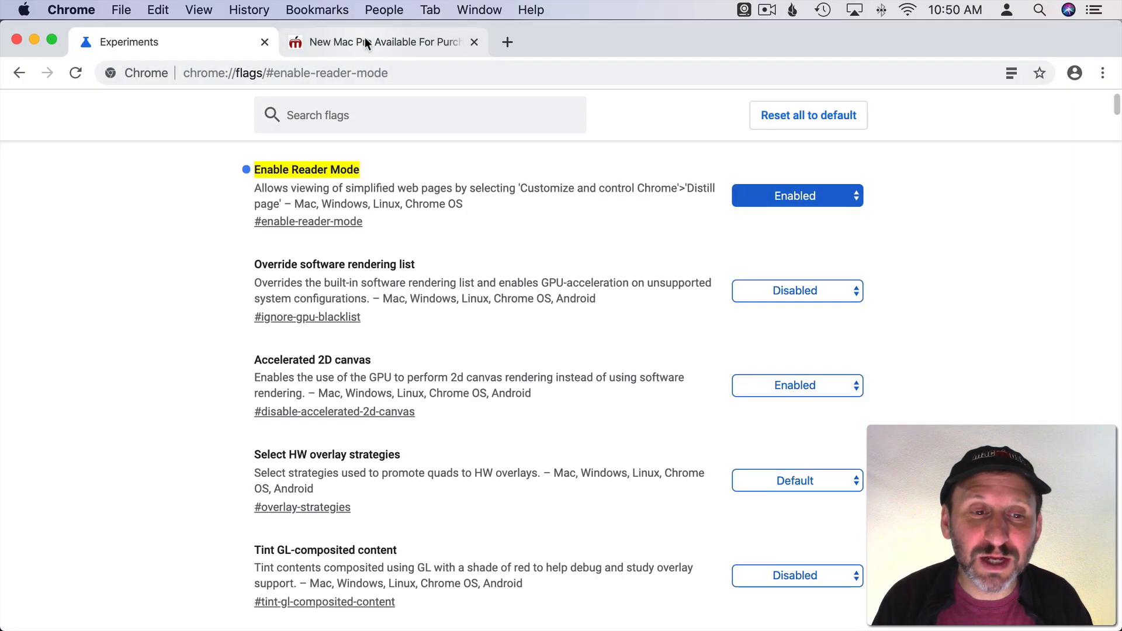
click(381, 42)
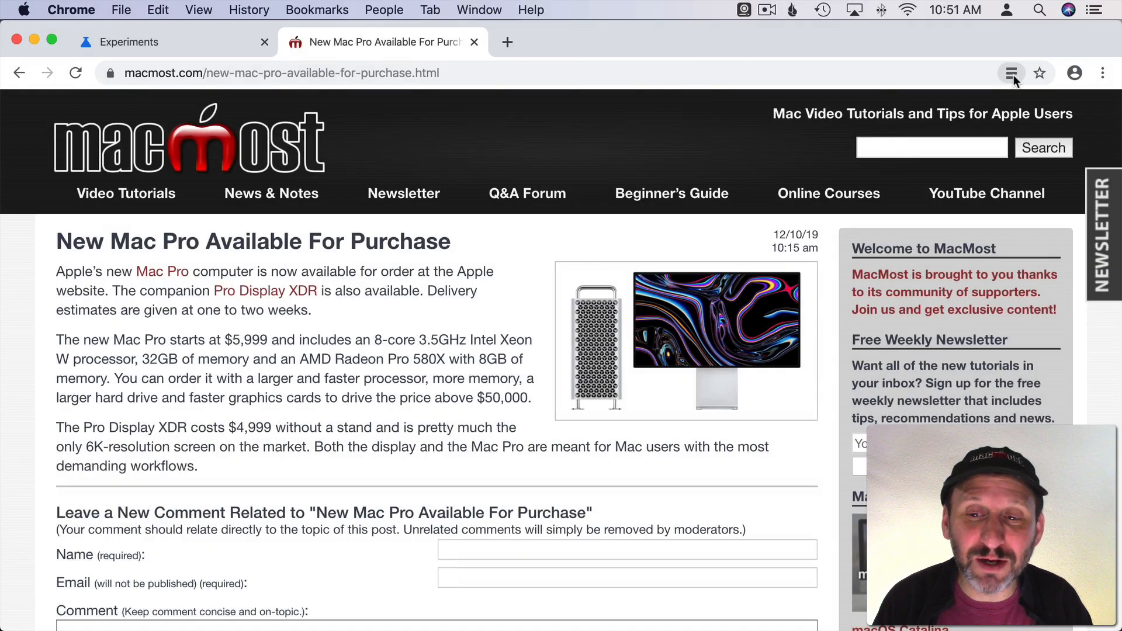
click(1010, 73)
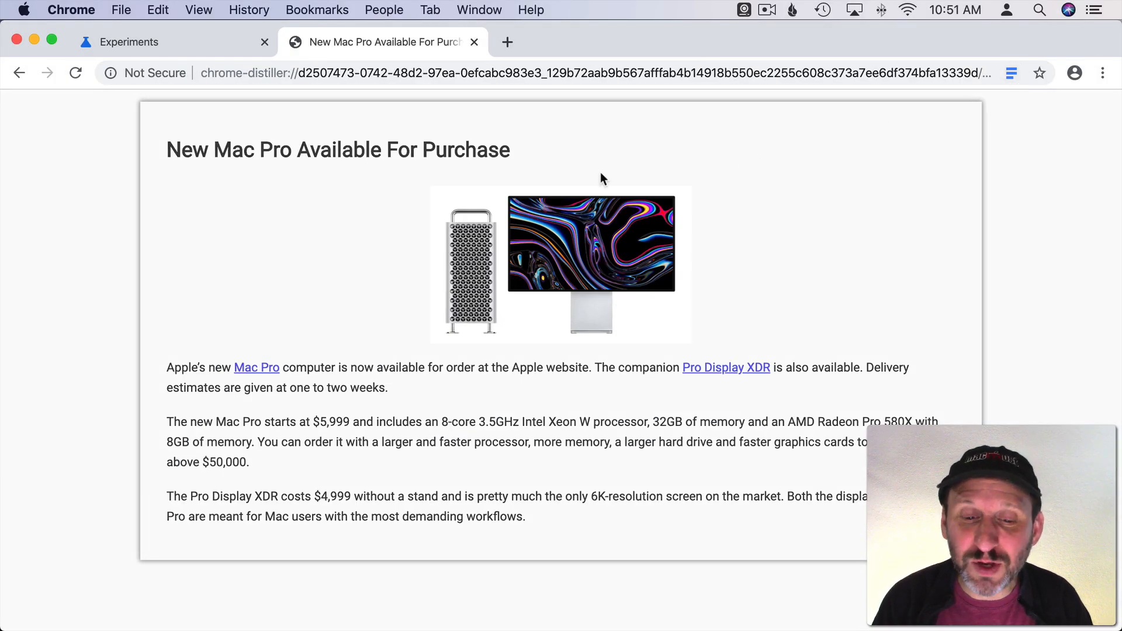
mouse_move(351, 358)
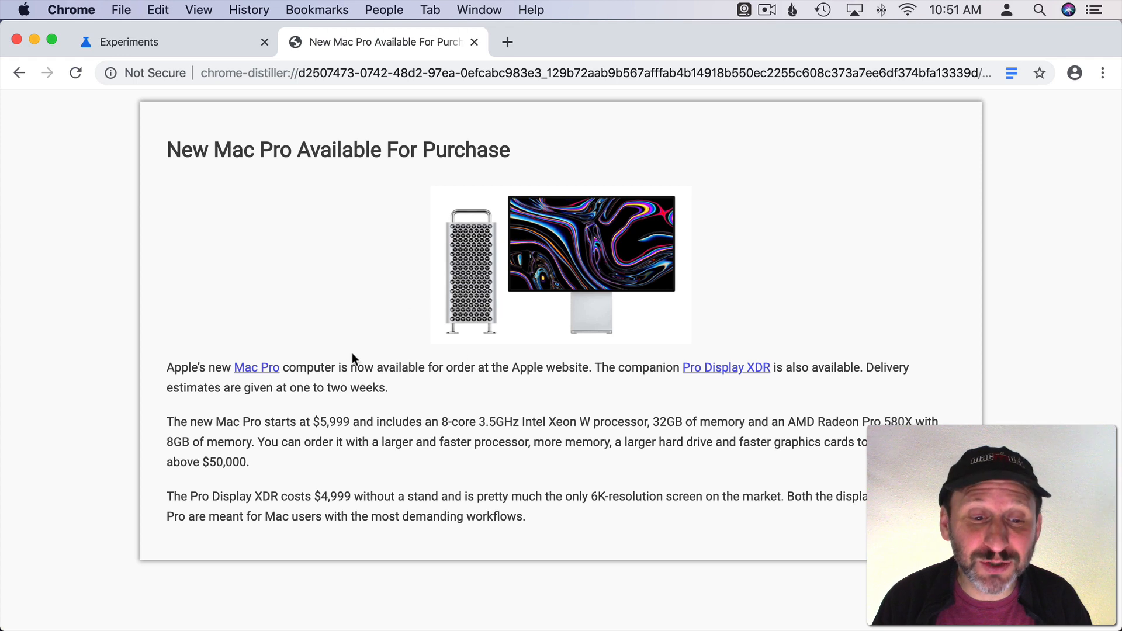
mouse_move(897, 120)
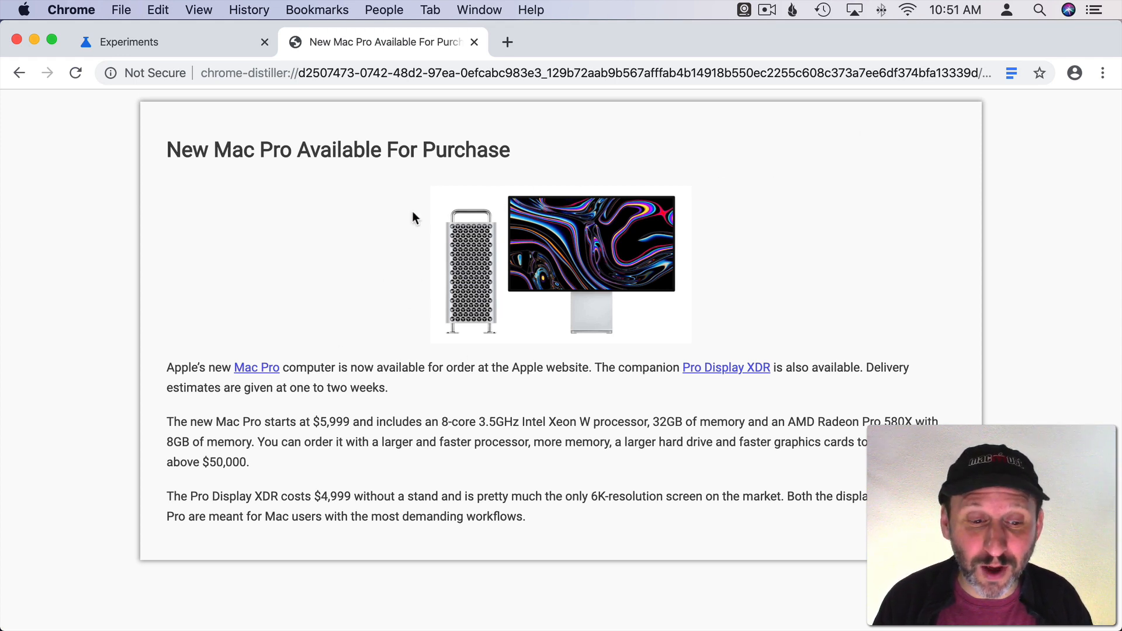
mouse_move(358, 203)
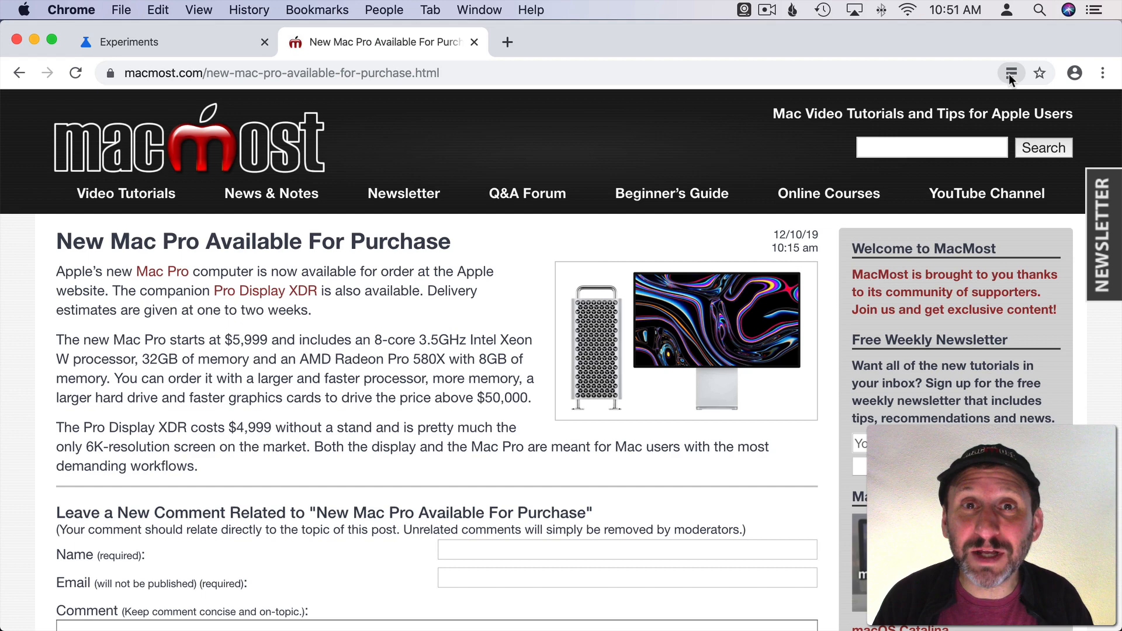
mouse_move(355, 90)
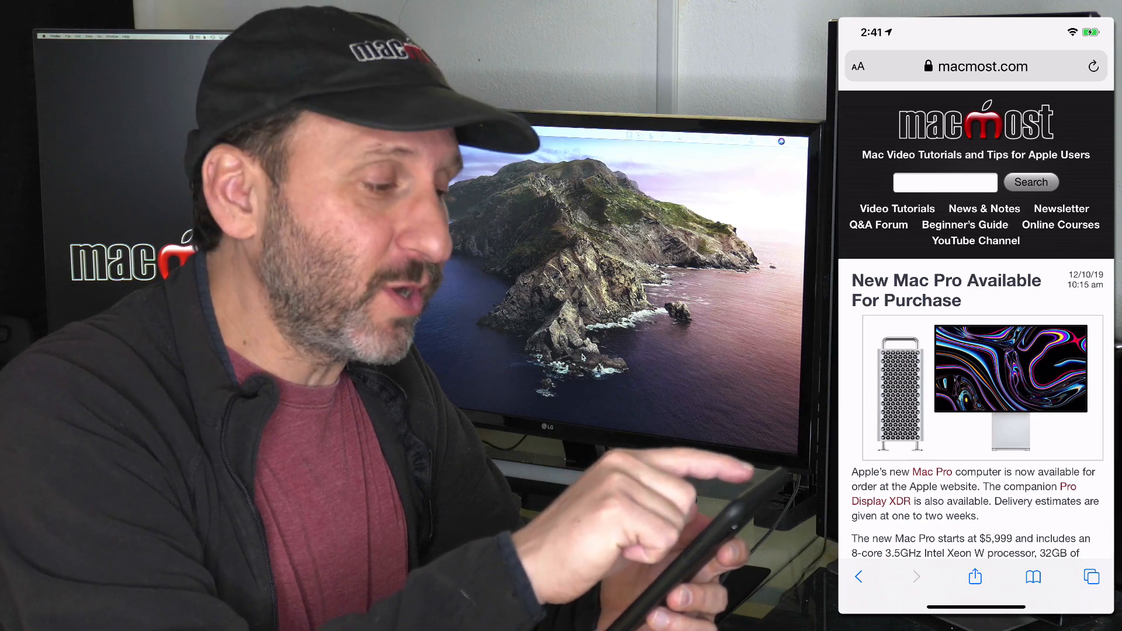
Show the Mac Pro article in iPhone Reader with the dark grey theme.
click(858, 65)
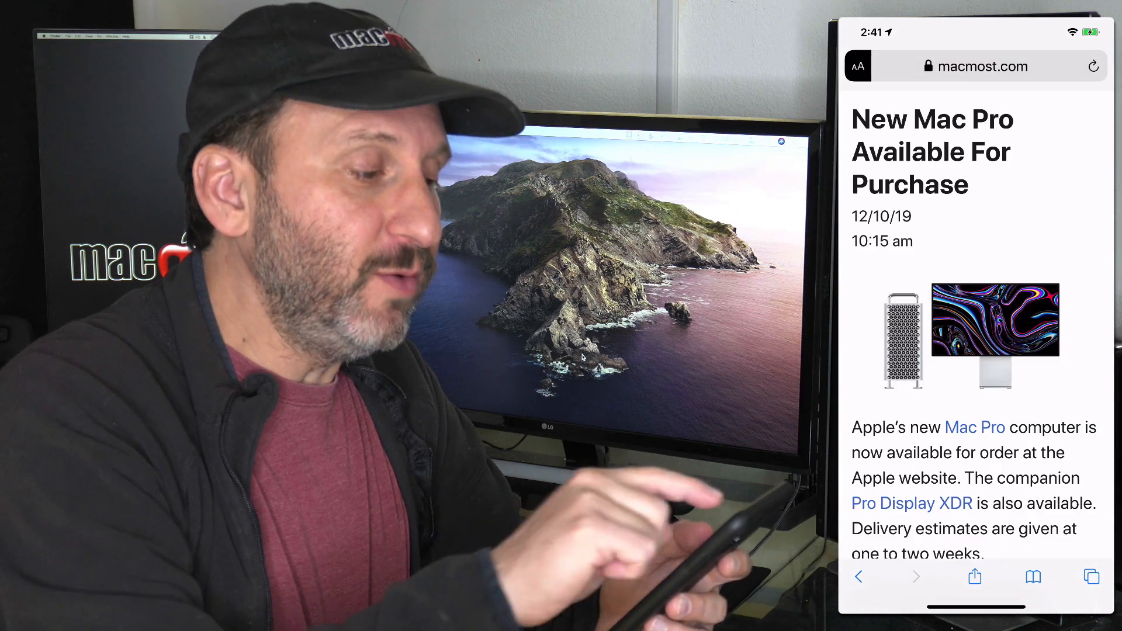
click(858, 65)
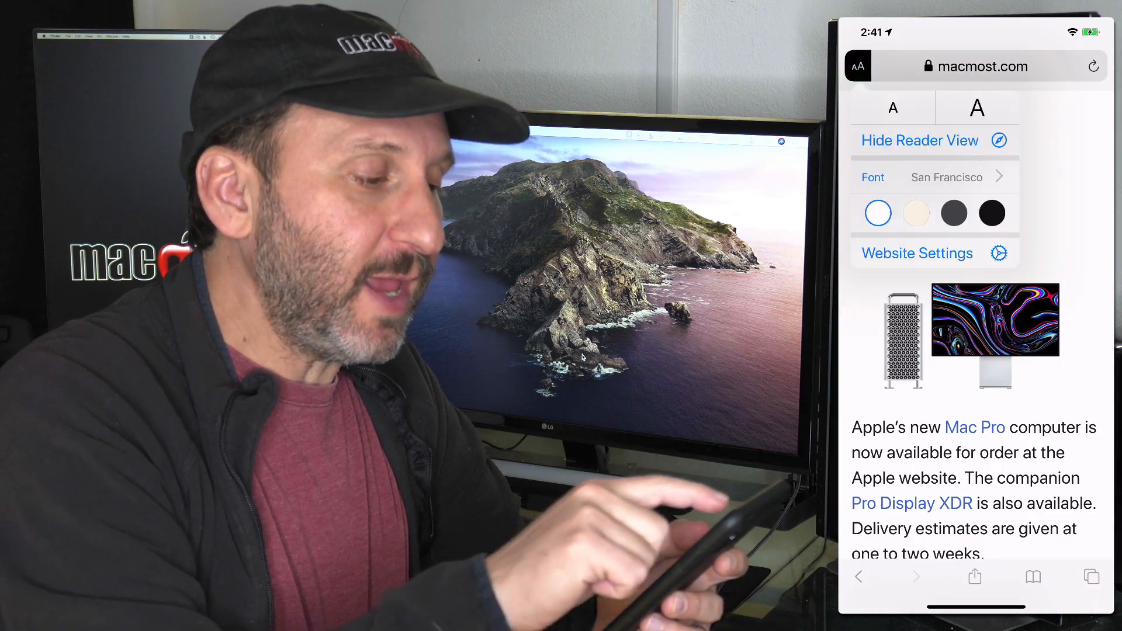
click(892, 108)
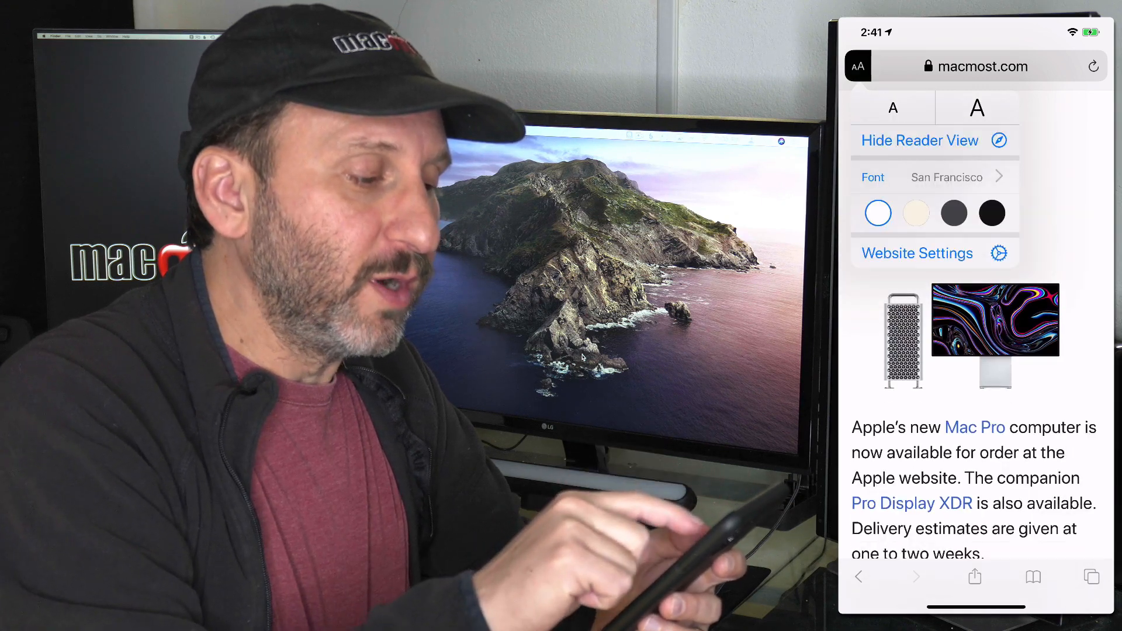
click(953, 213)
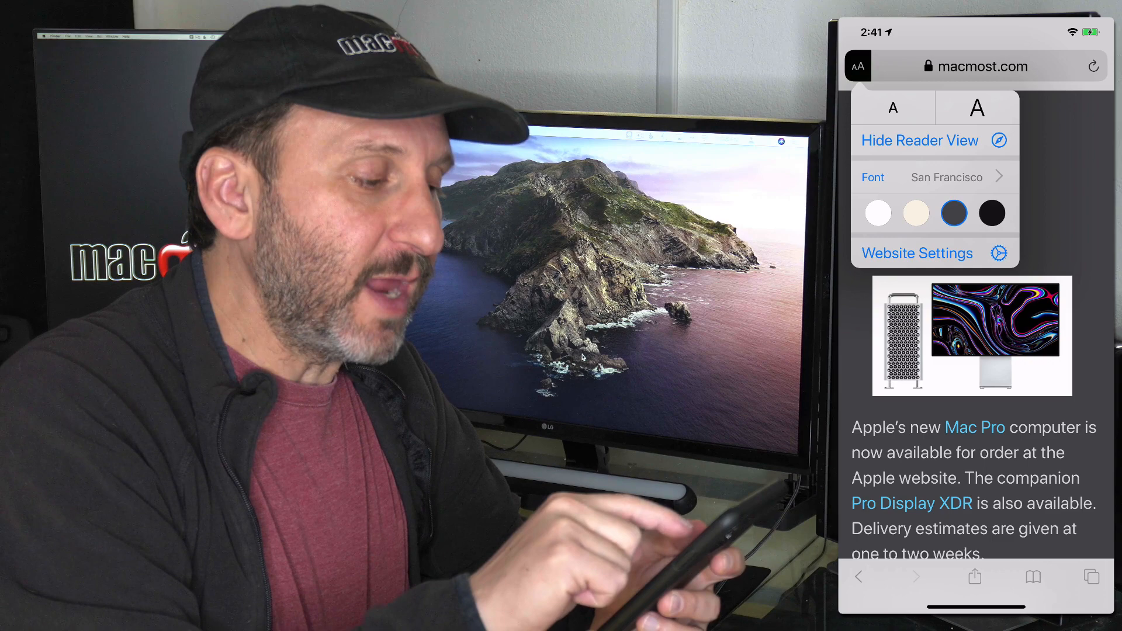
Switch on Use Reader Automatically for macmost.com in Website Settings.
click(916, 252)
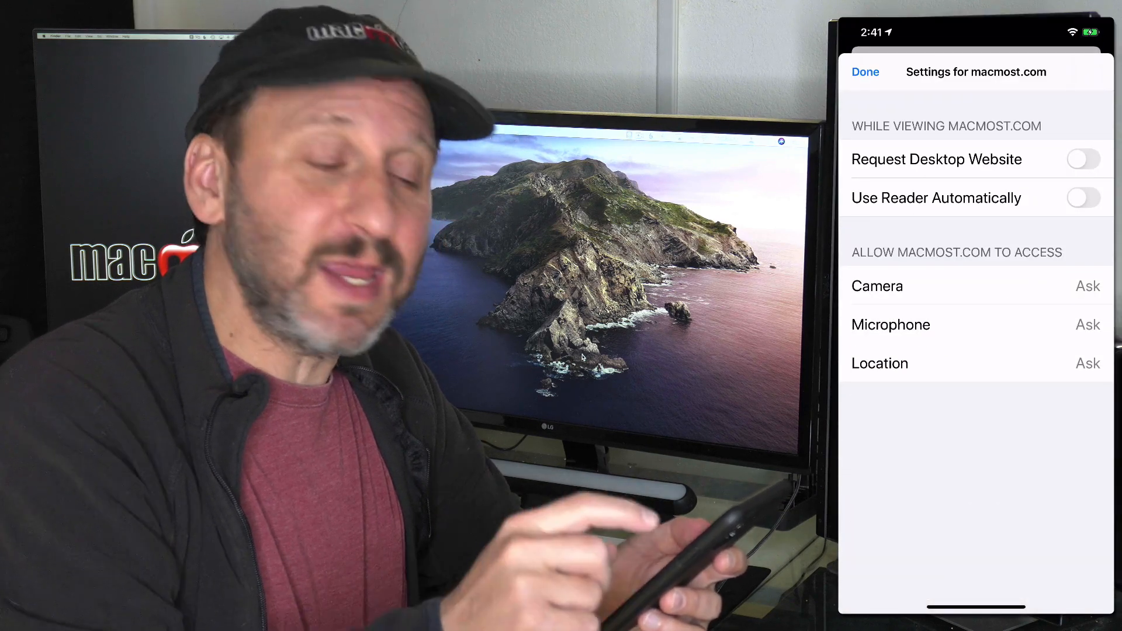
click(1082, 198)
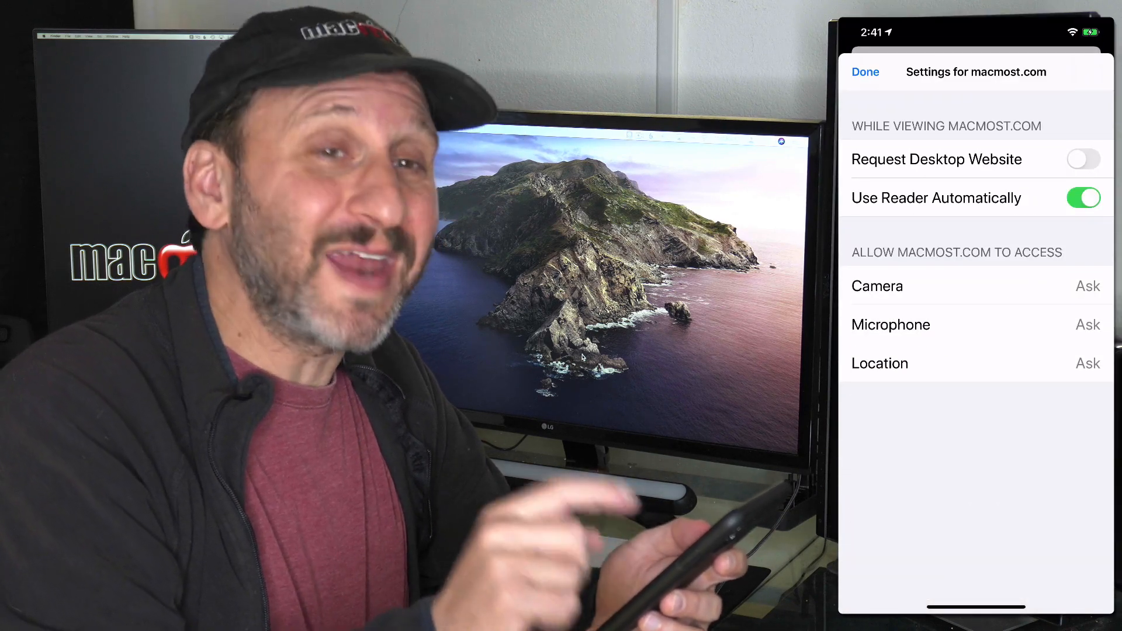